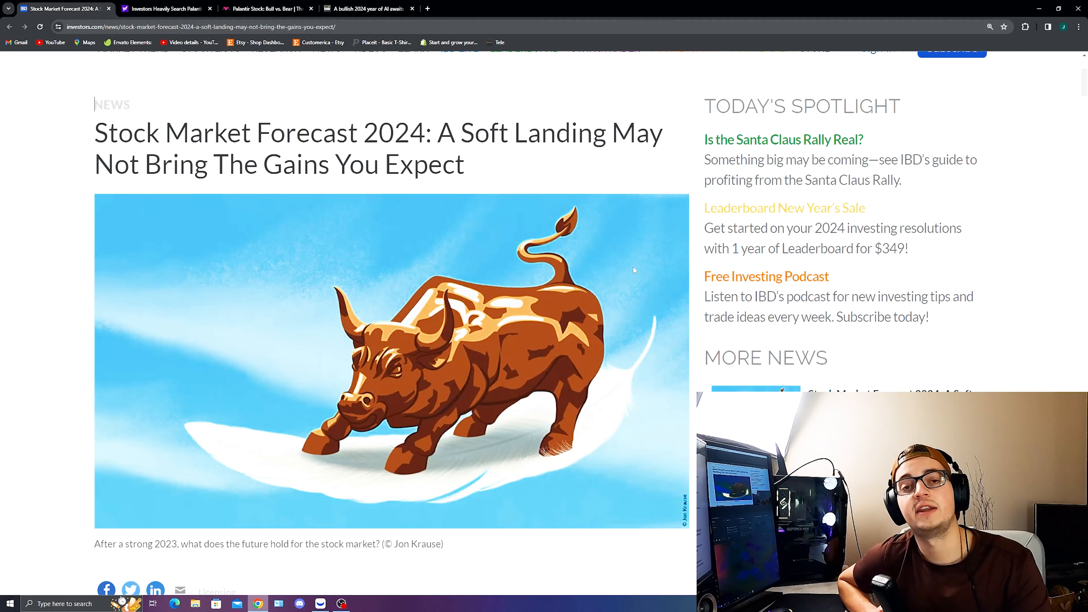
- Look over the PLTR 30-minute chart, then bring up Palantir's options chain
scroll("down", 3)
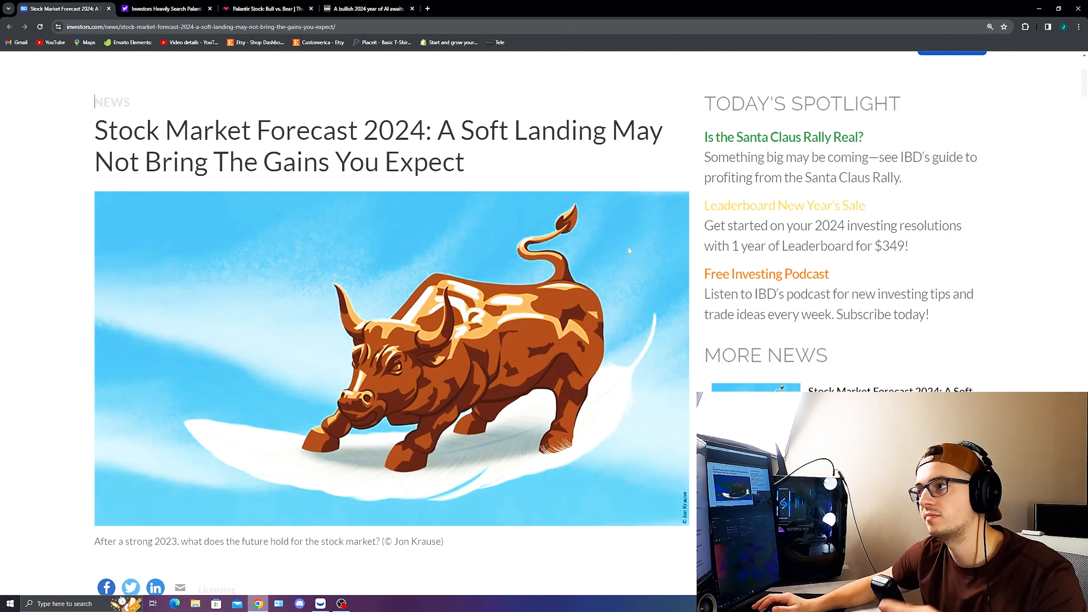
scroll("up", 3)
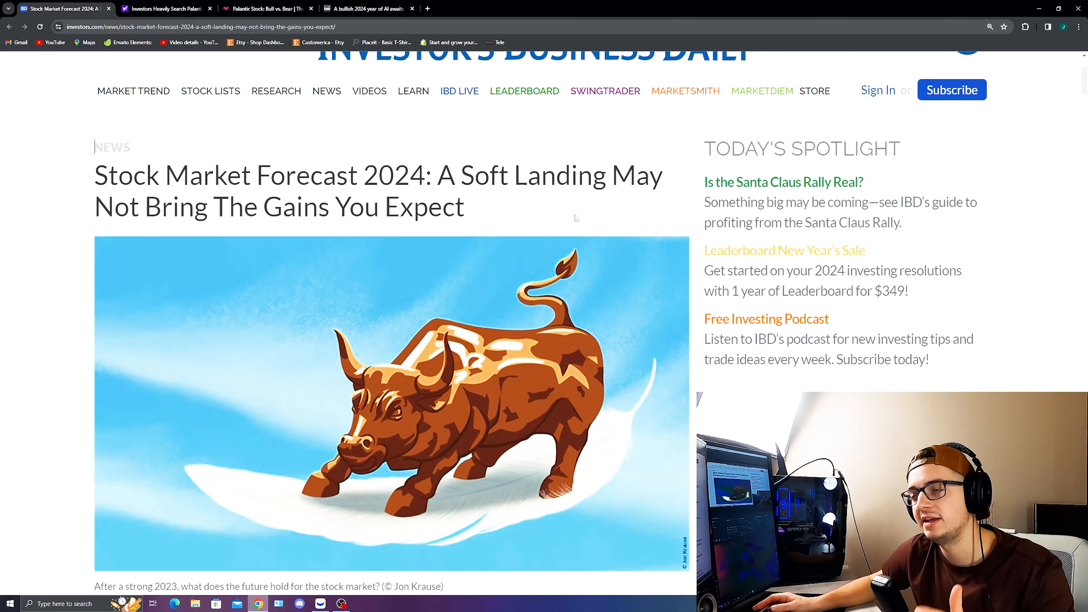
scroll("down", 3)
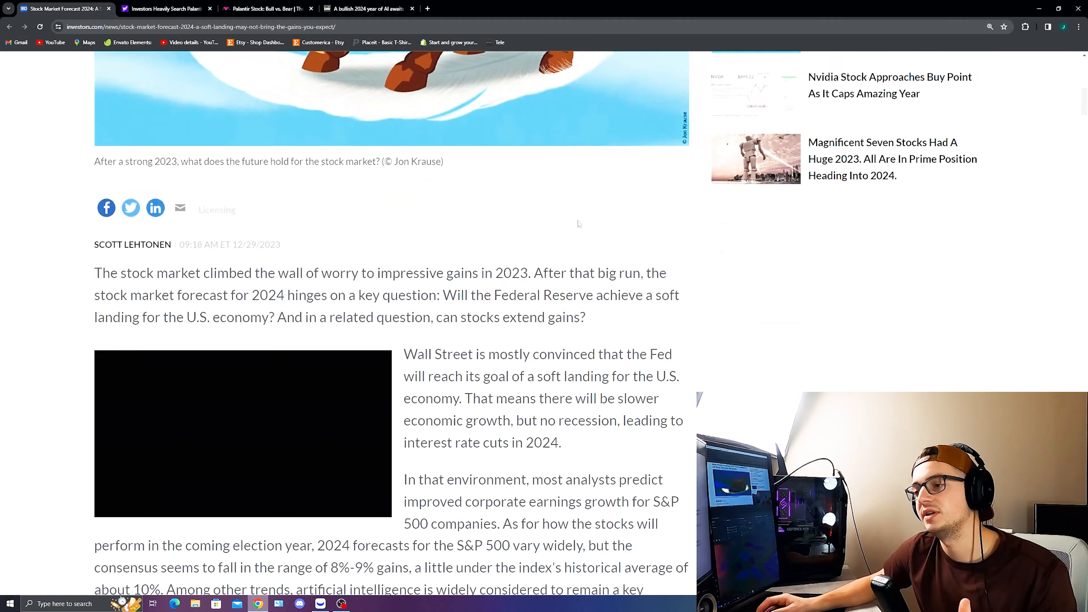
scroll("down", 3)
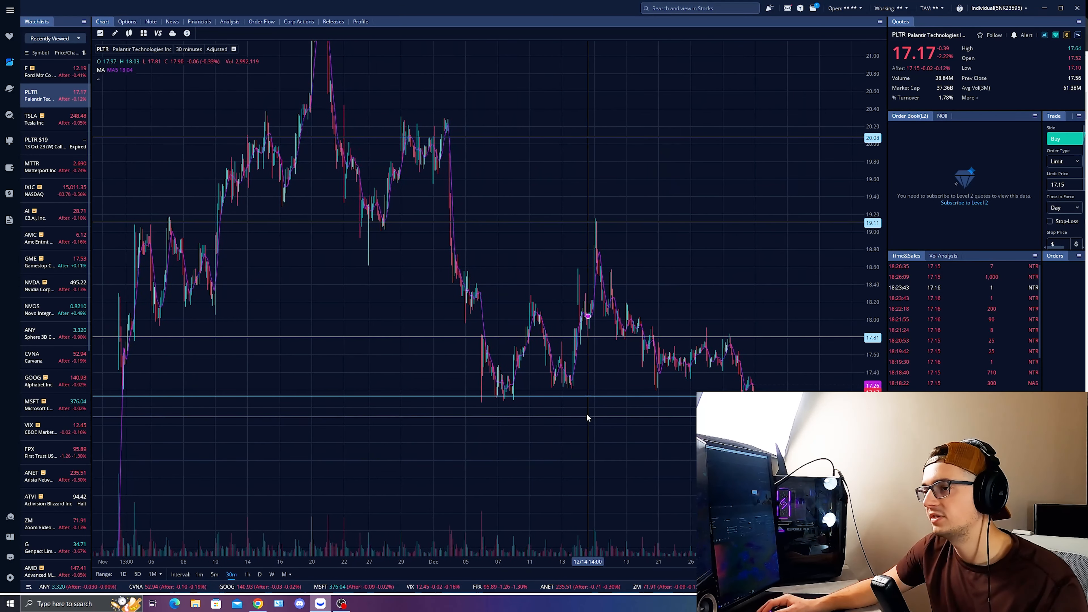
mouse_move(558, 395)
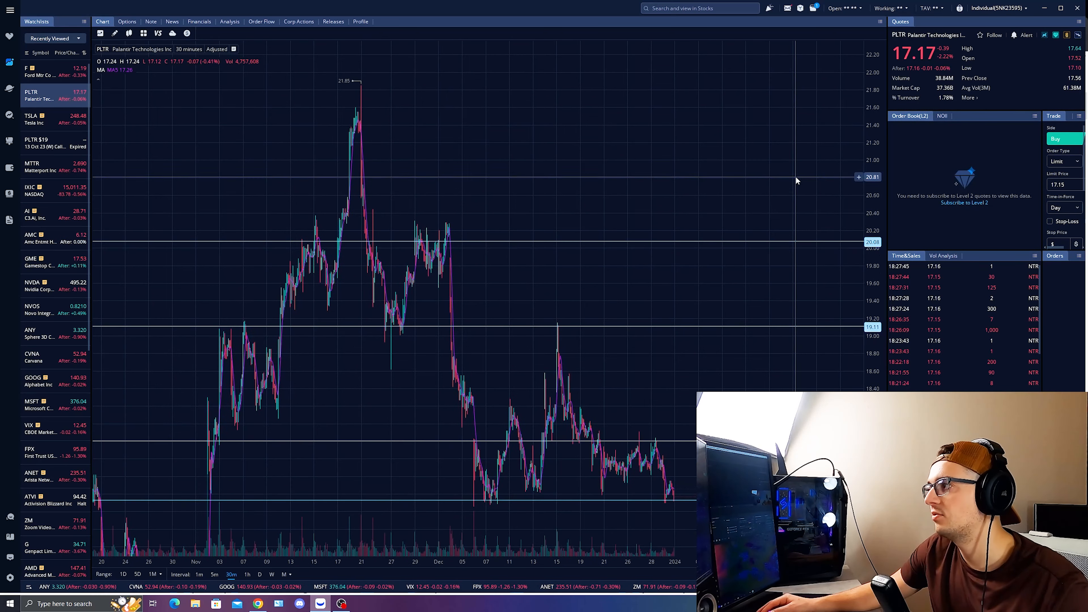
left_click(127, 21)
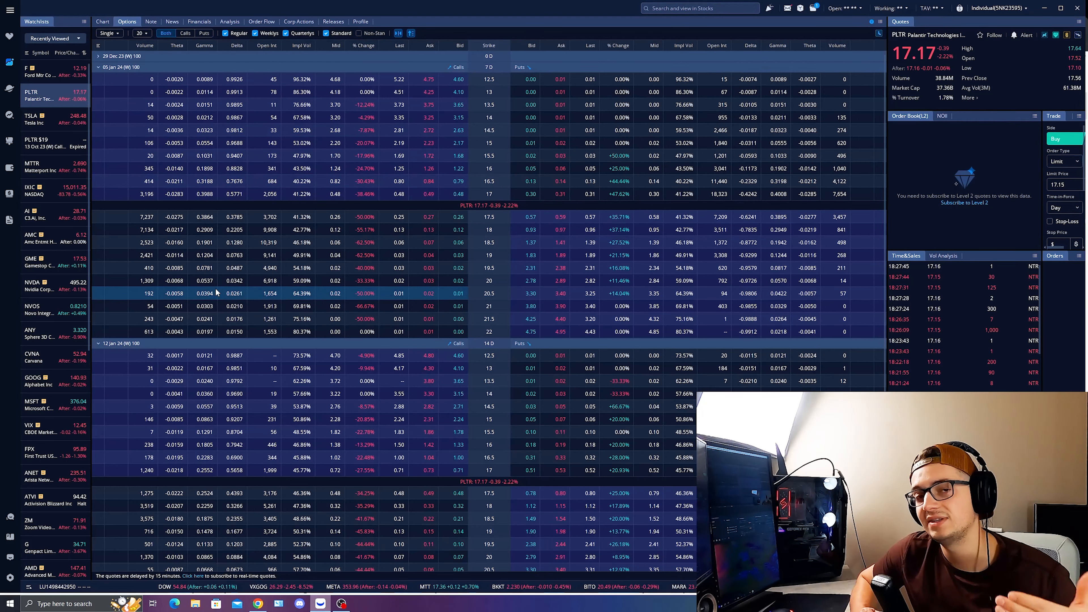
scroll("down", 3)
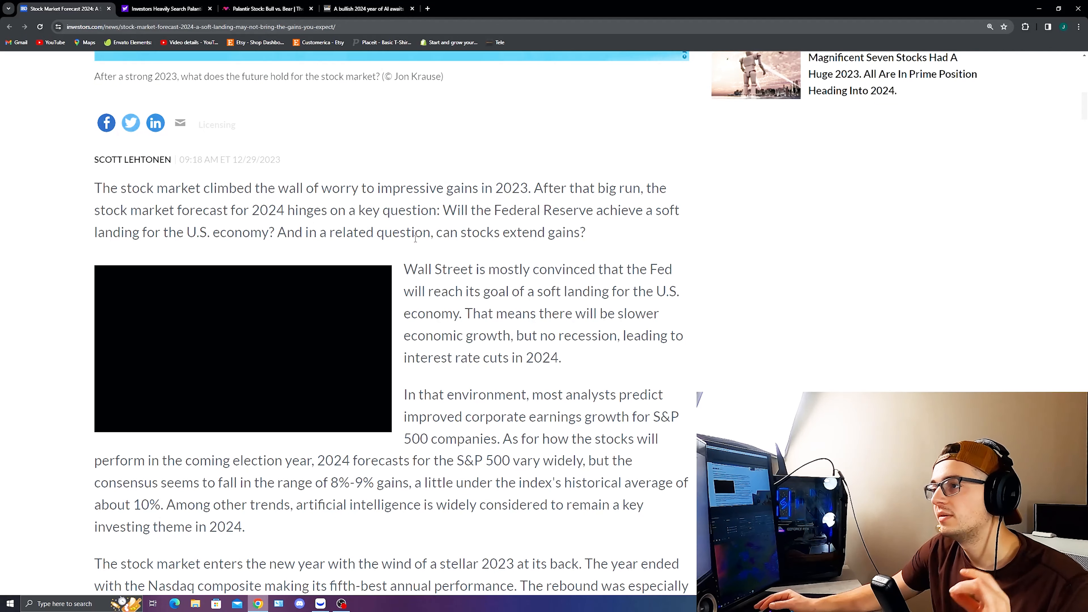
- Mark the IBD forecast's phrase about no recession, then clear the oversized highlight
scroll("down", 3)
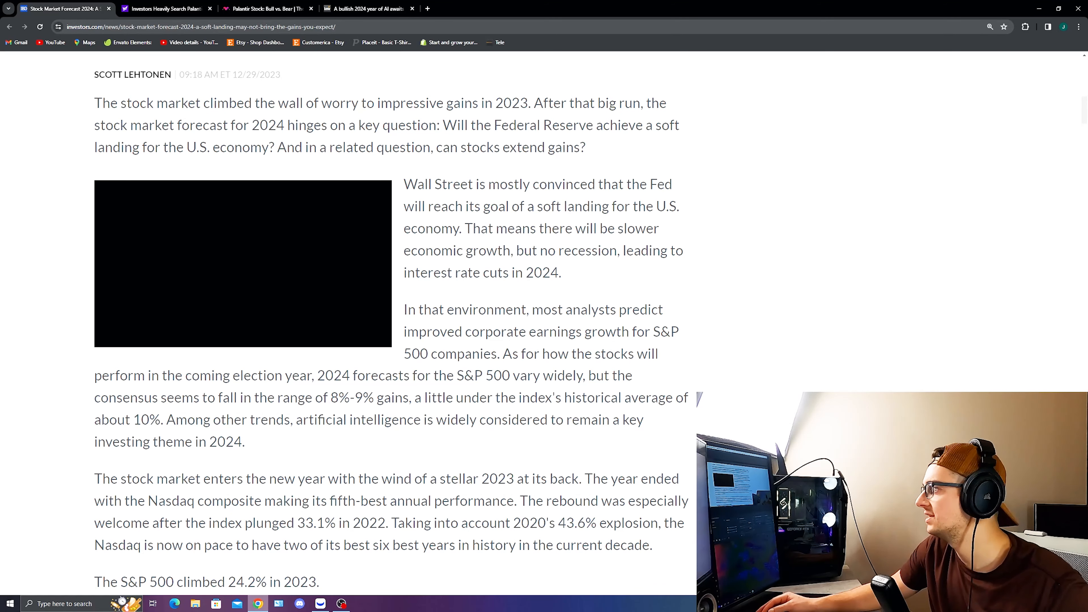
left_click_drag(403, 206, 508, 206)
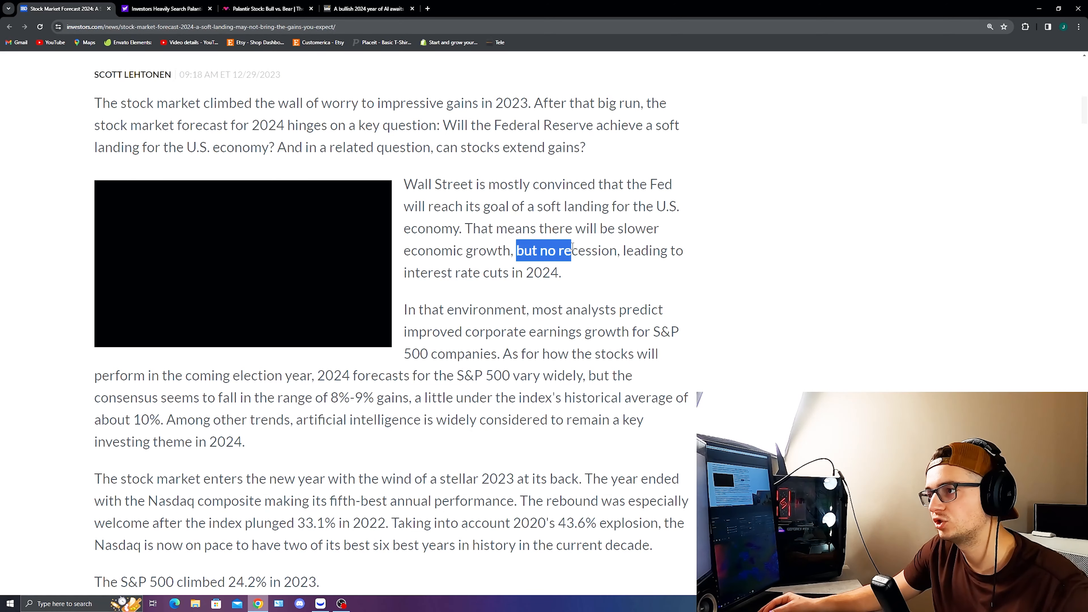
scroll("down", 3)
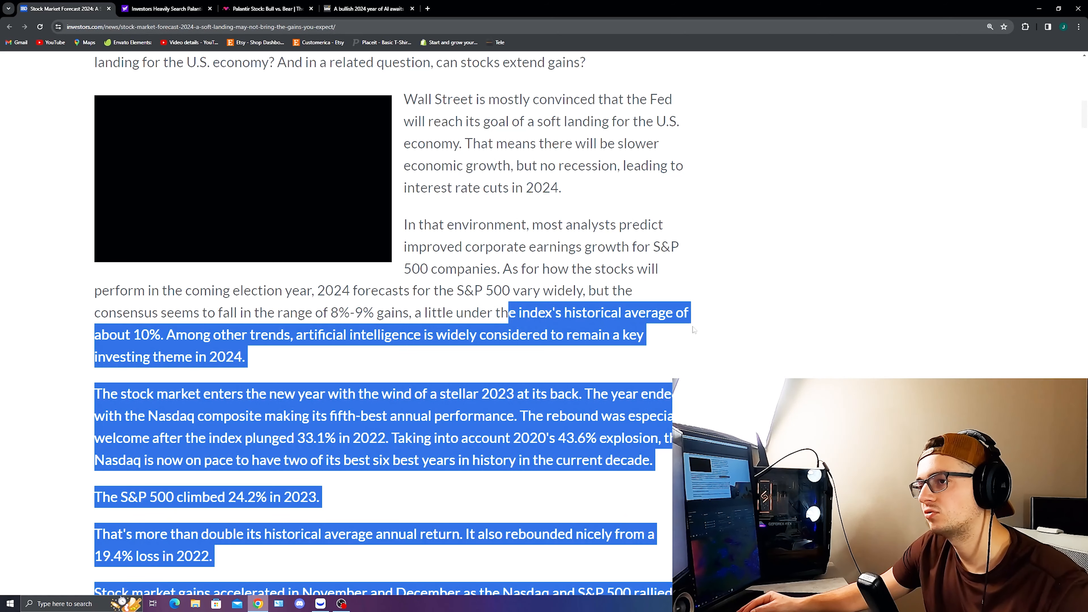
left_click(550, 334)
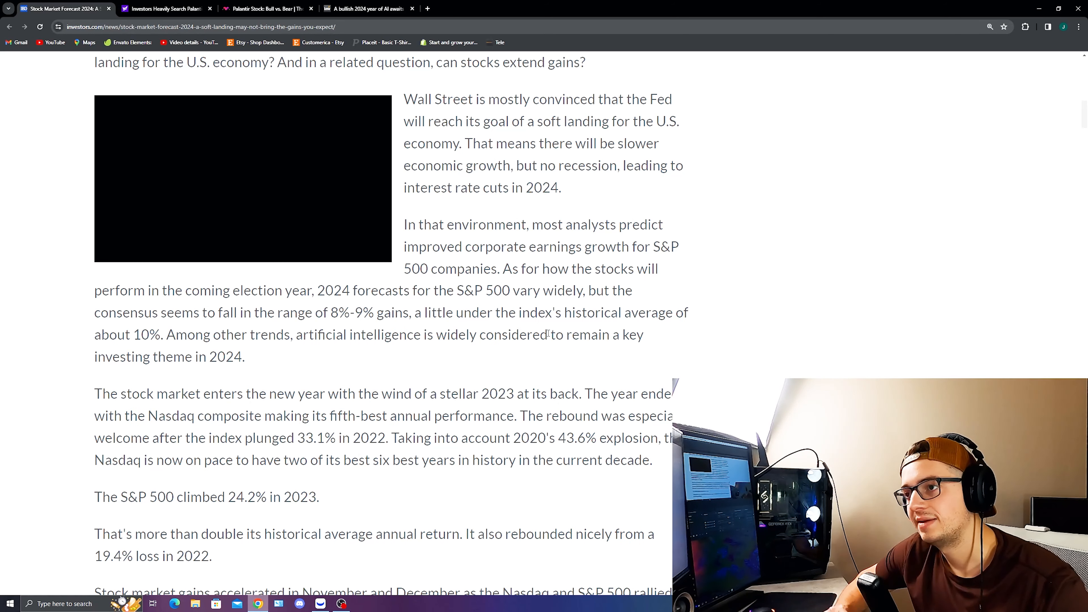
- Mark the sentence on AI staying a key 2024 investing theme, then move to the Zacks article
scroll("down", 3)
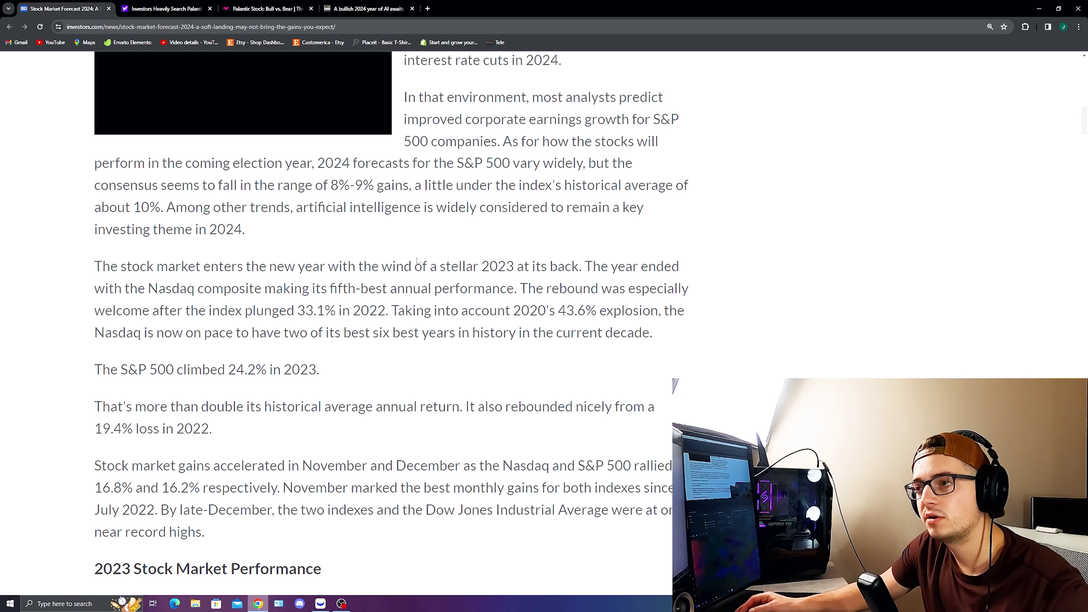
left_click_drag(333, 206, 564, 207)
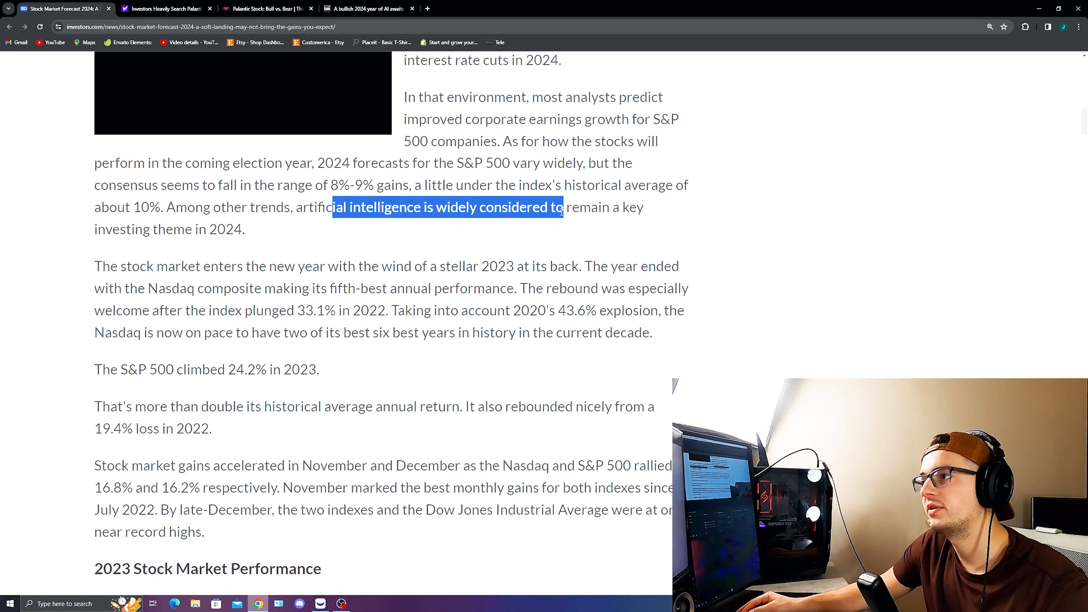
left_click_drag(562, 206, 244, 229)
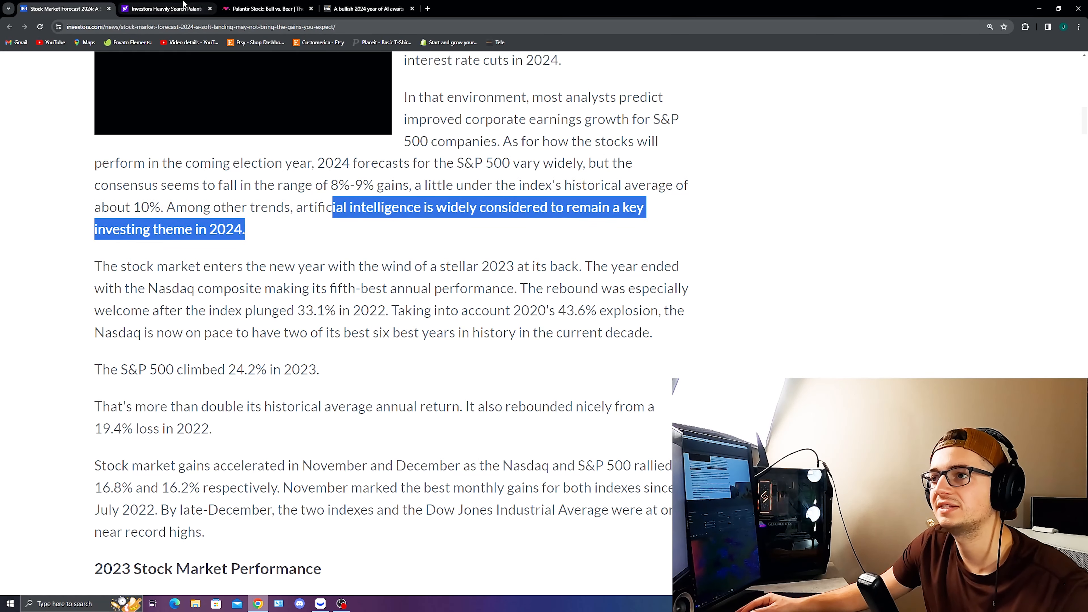
left_click(161, 8)
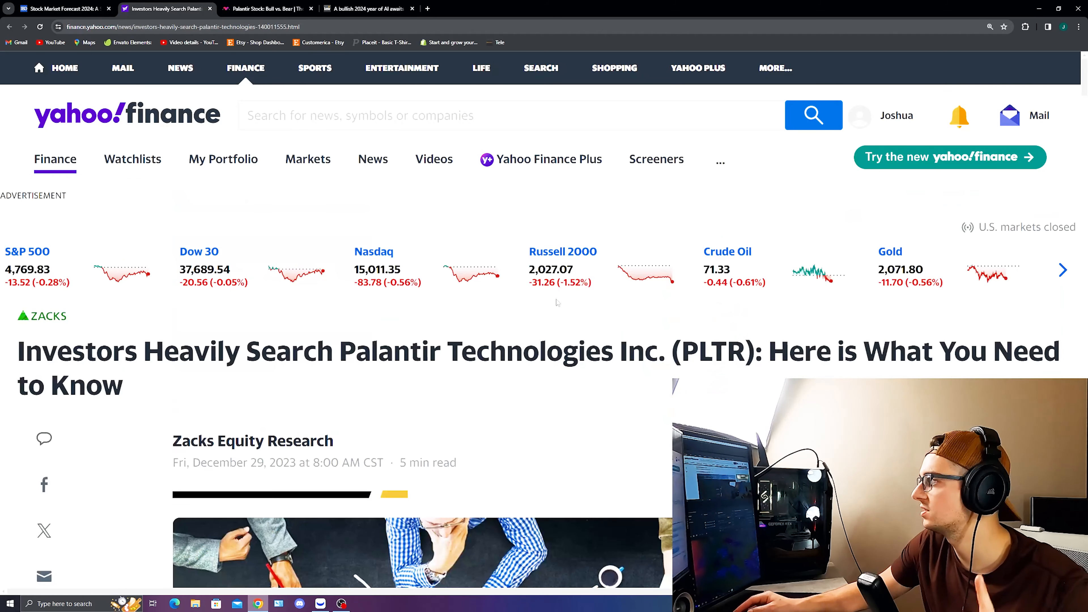
- Mark the Zacks line that PLTR is among the most searched stocks and read on
scroll("down", 3)
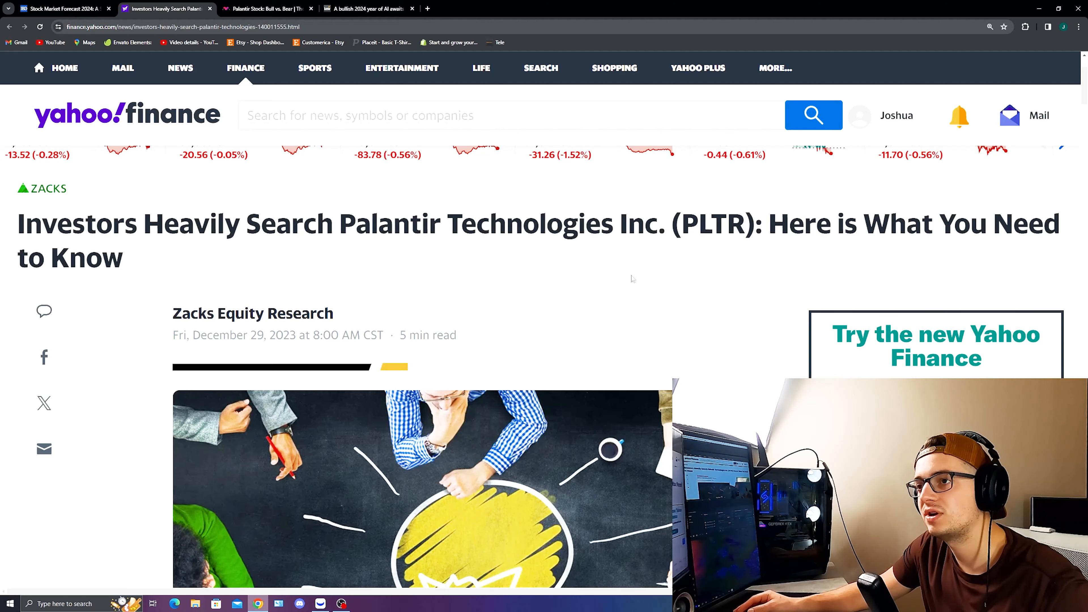
scroll("down", 3)
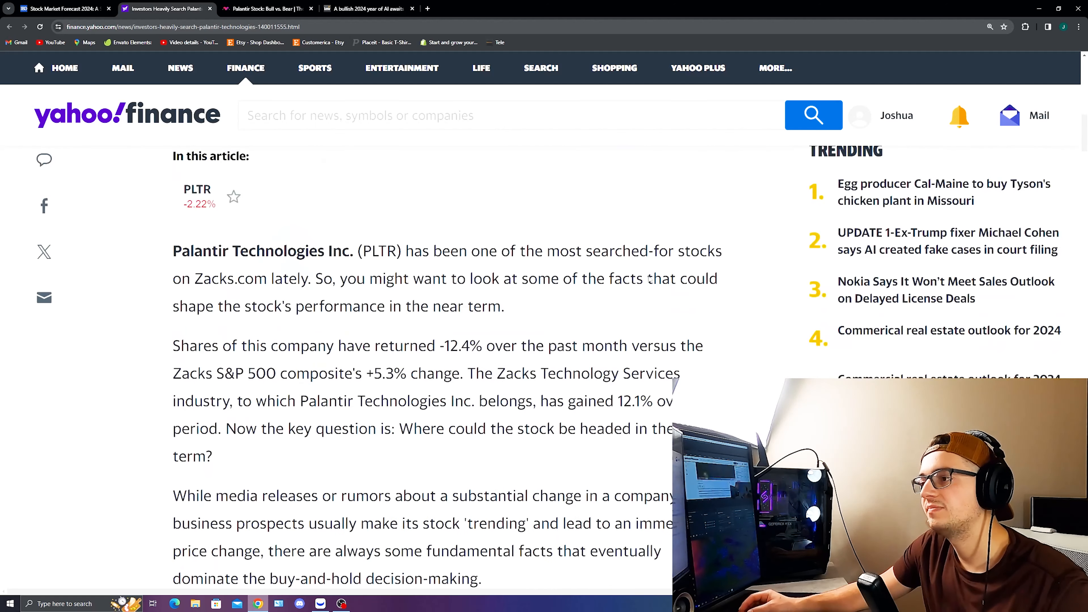
left_click_drag(548, 250, 658, 278)
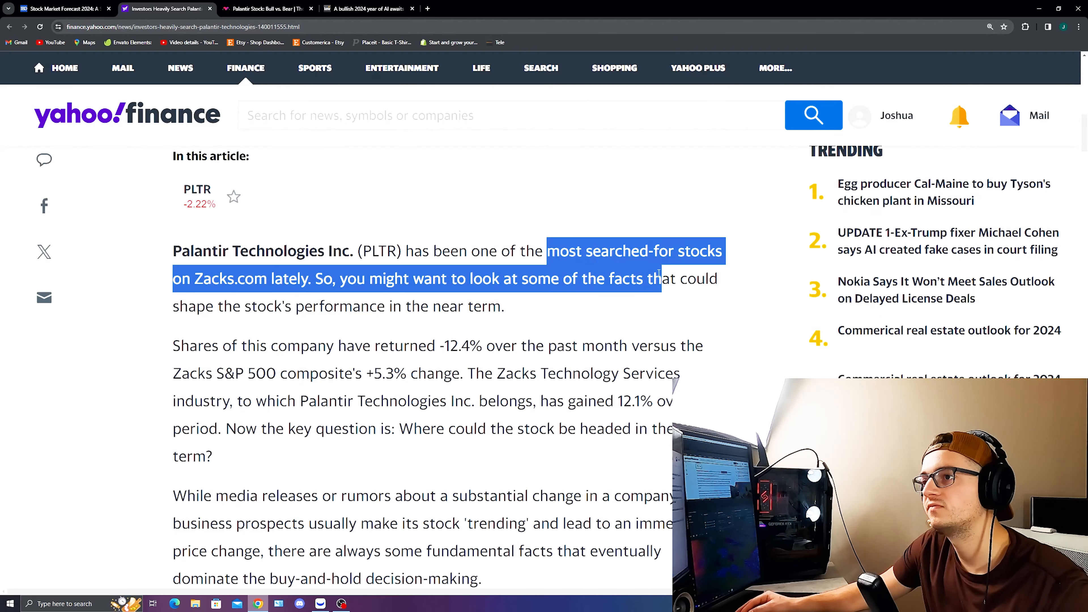
mouse_move(644, 271)
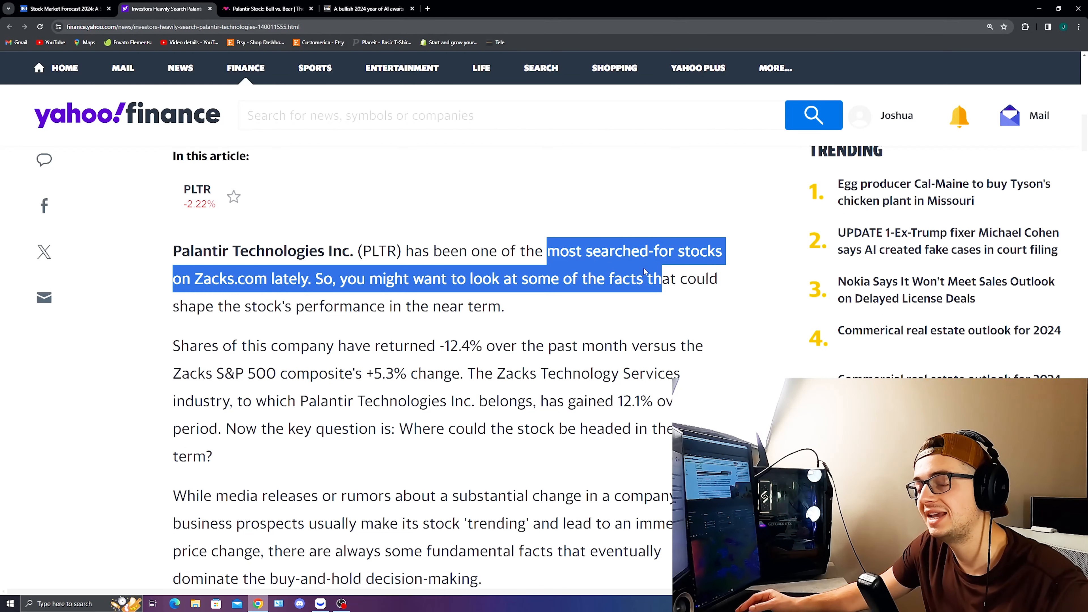
scroll("down", 3)
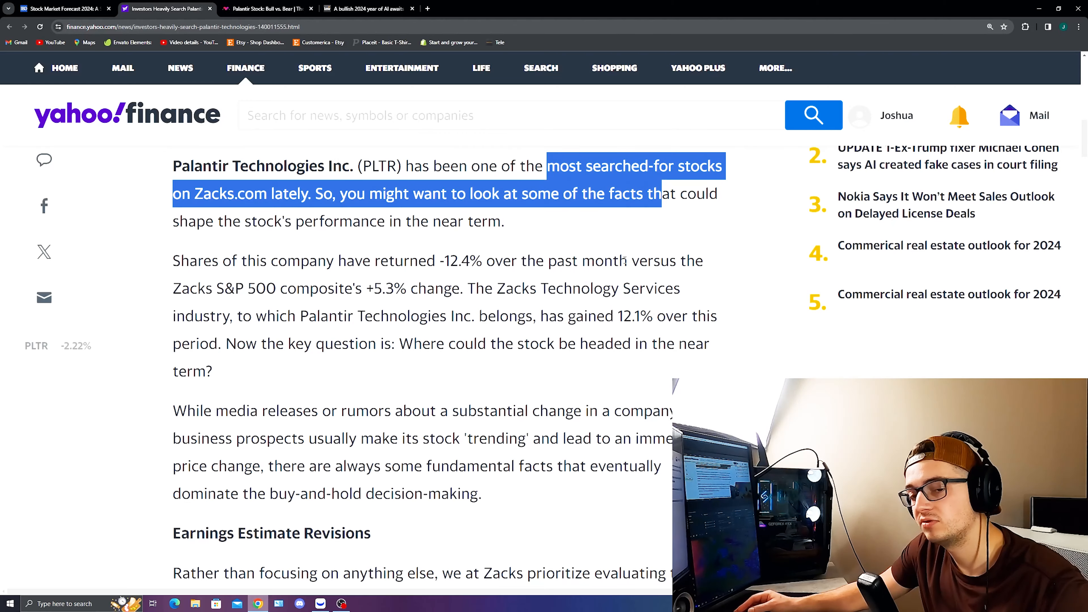
scroll("down", 3)
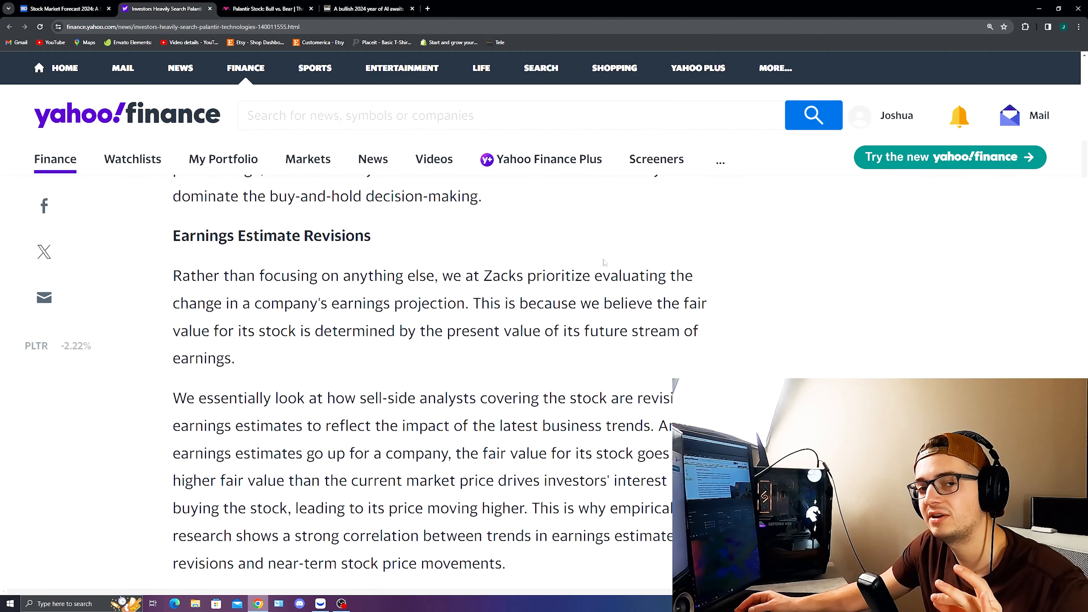
- Mark that Palantir's earnings estimate stayed unchanged, then move to the Motley Fool piece
scroll("down", 3)
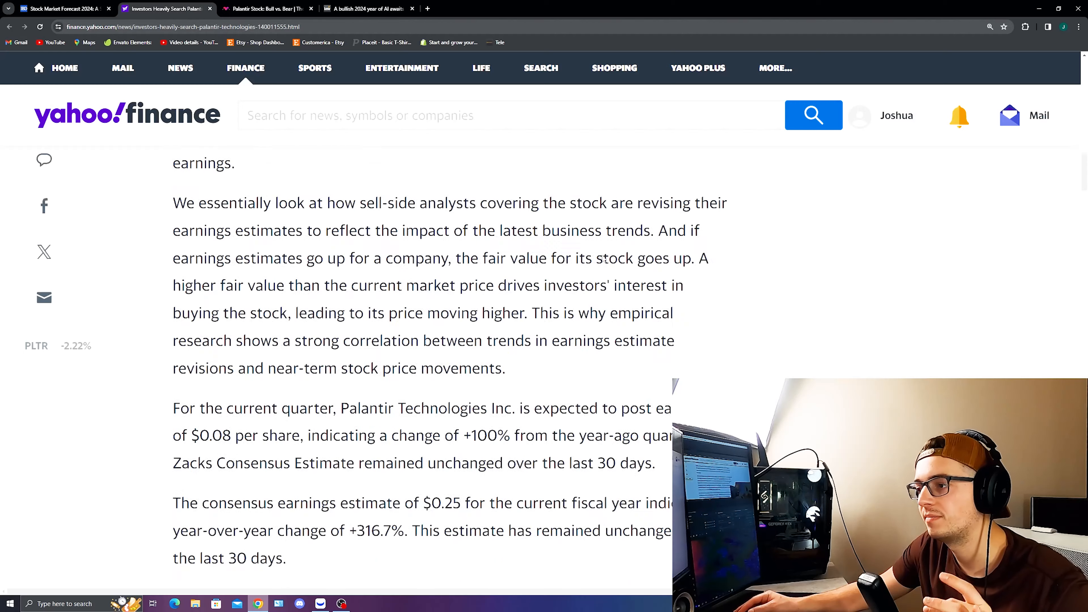
scroll("down", 3)
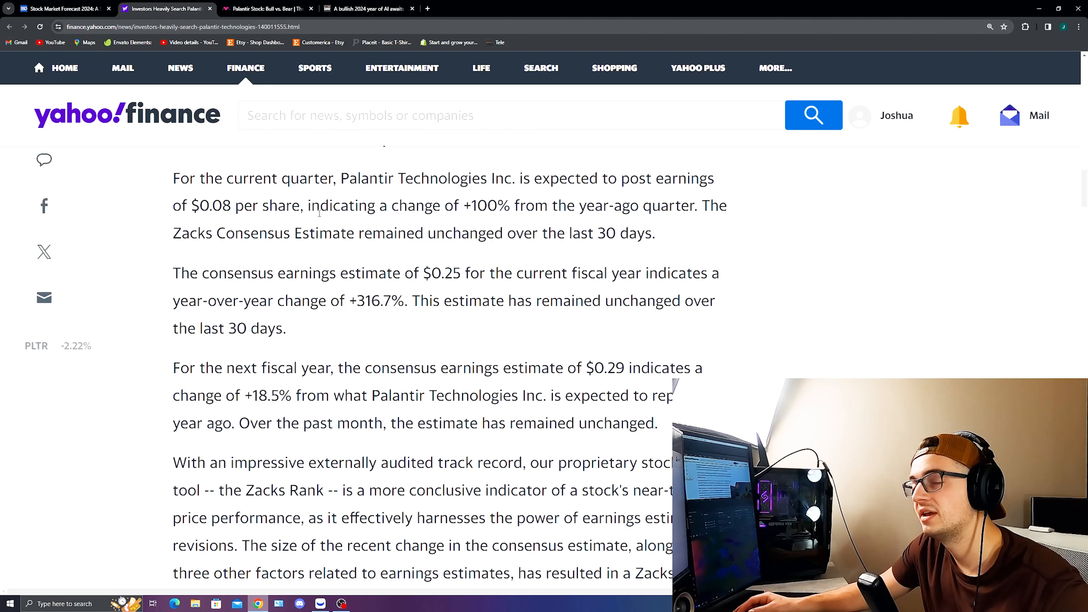
scroll("down", 3)
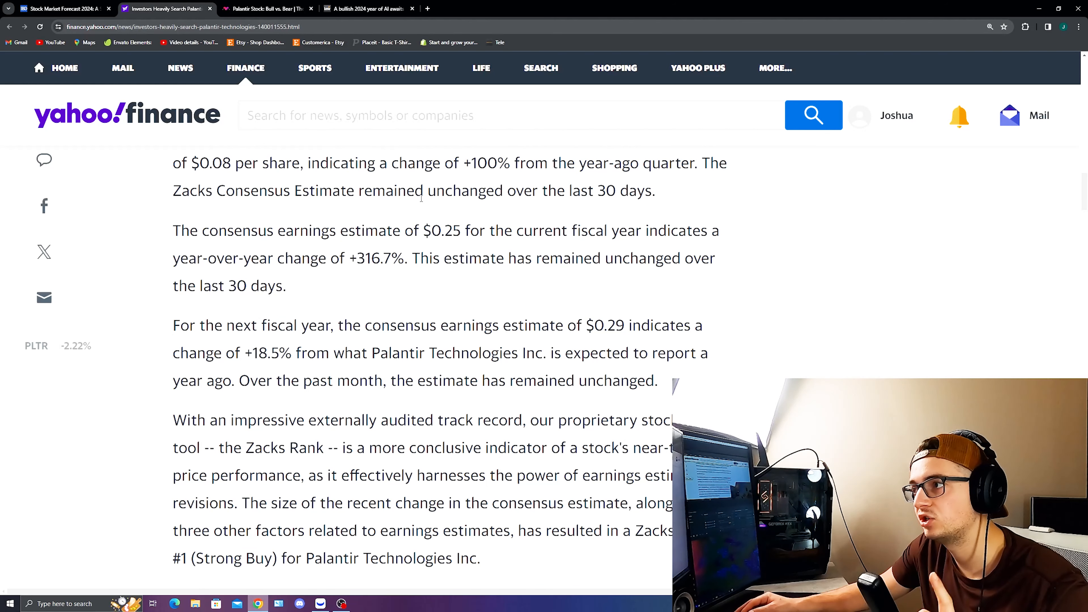
left_click_drag(424, 190, 618, 190)
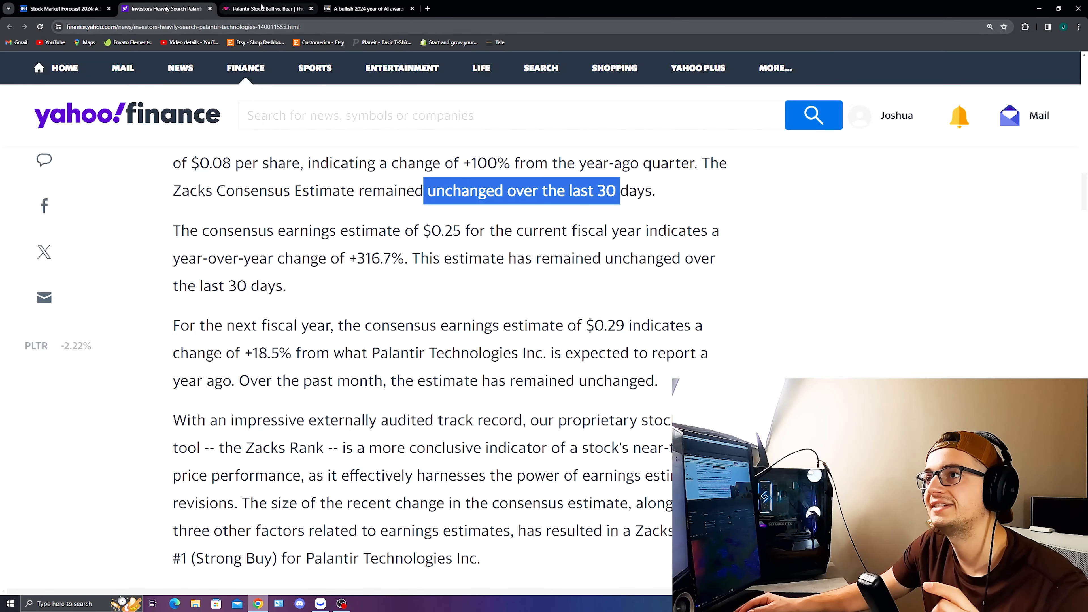
left_click(264, 8)
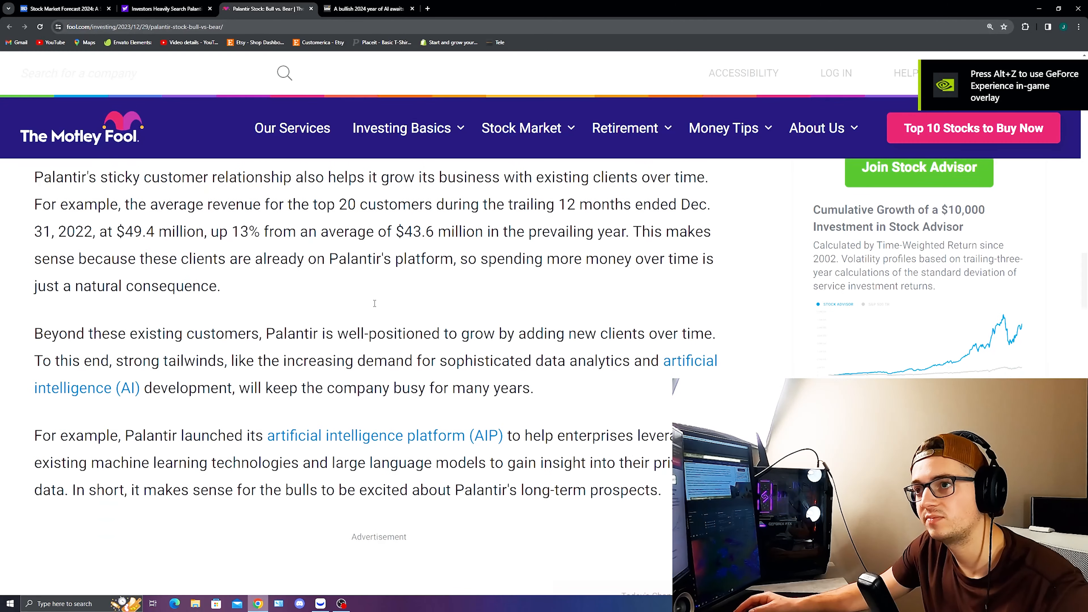
- Mark the bull-case lines on growing business with existing customers, then clear the highlight
scroll("down", 3)
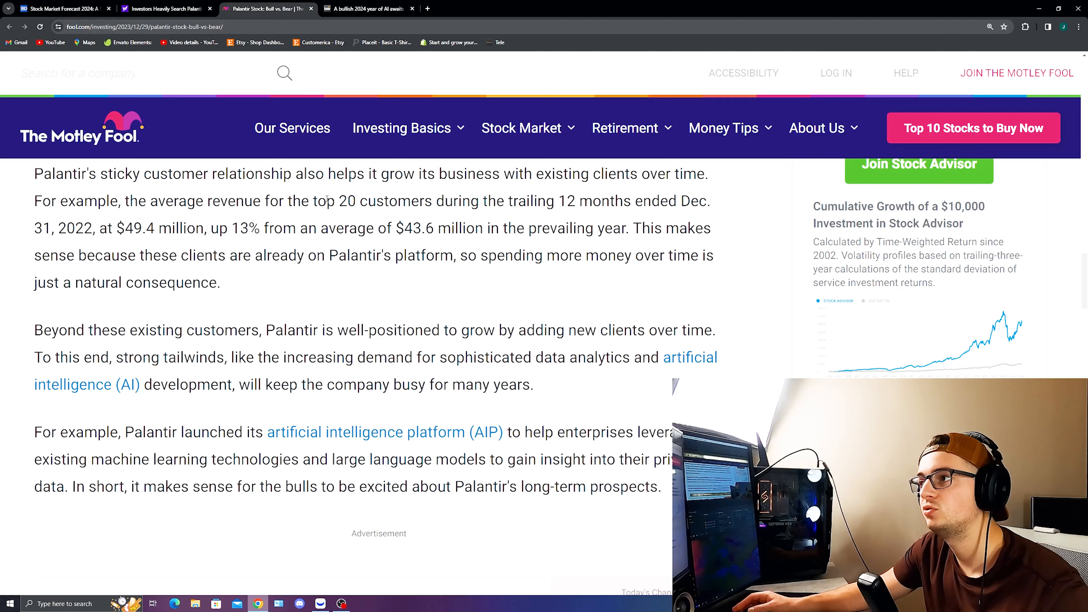
left_click_drag(295, 173, 491, 174)
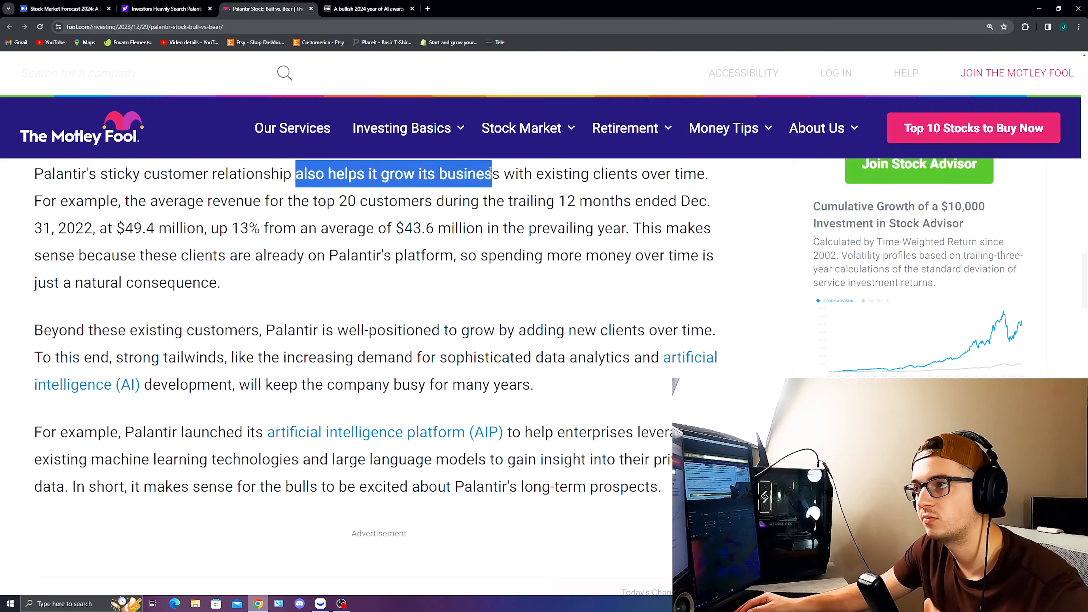
left_click_drag(491, 173, 690, 200)
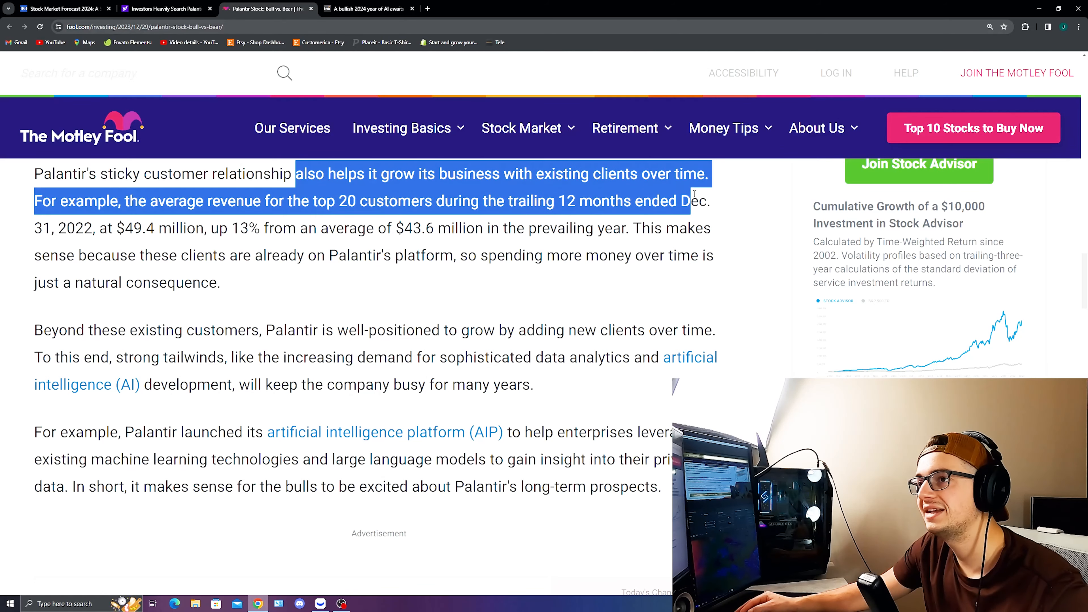
left_click(211, 207)
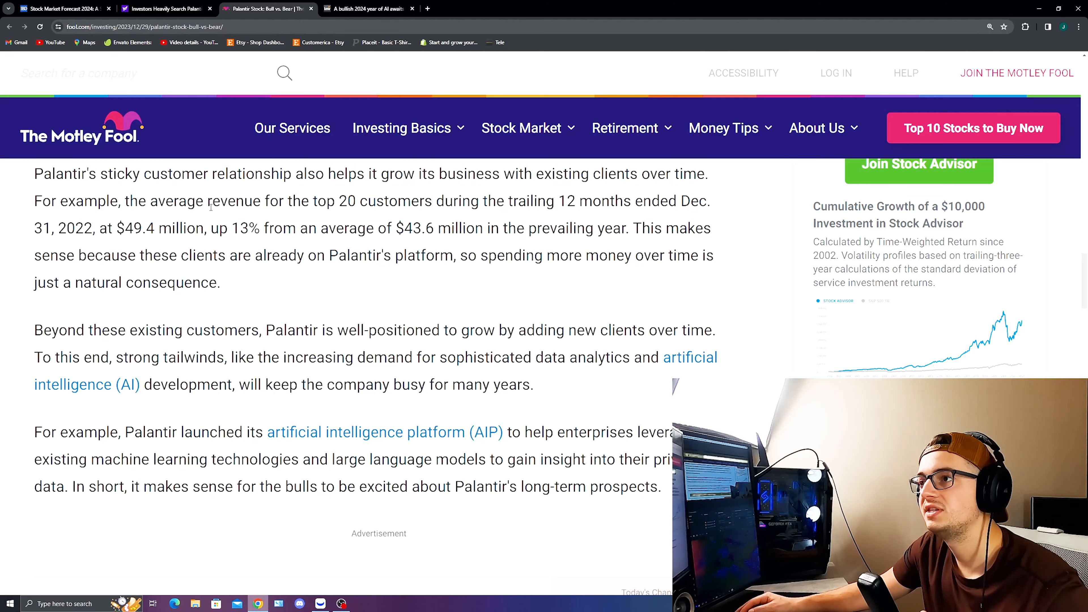
- Mark the passage on trailing revenue from Palantir's top 20 customers
left_click_drag(172, 201, 398, 201)
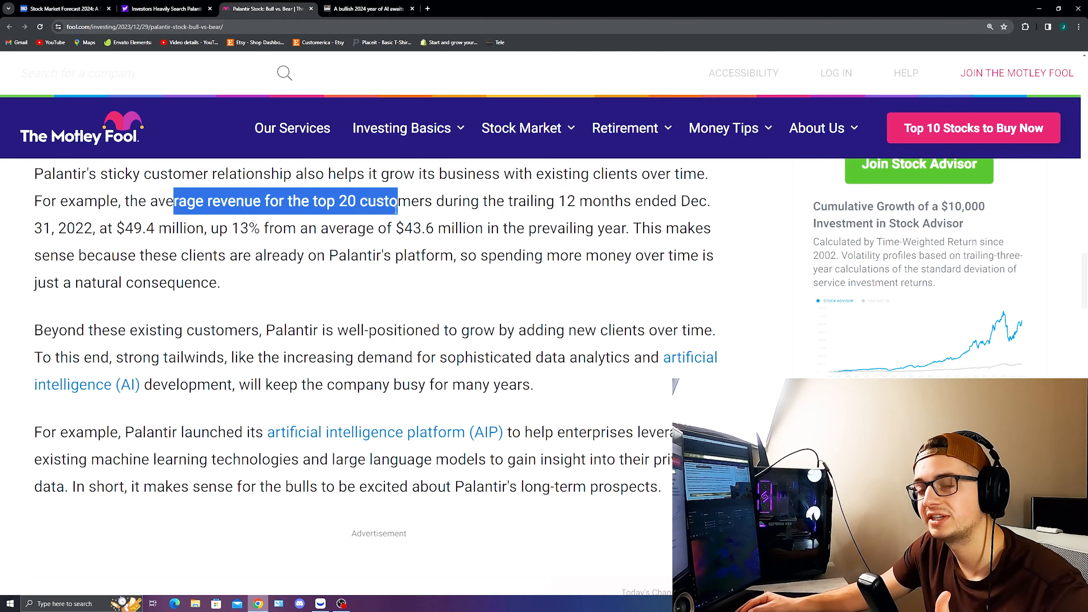
left_click_drag(390, 201, 555, 201)
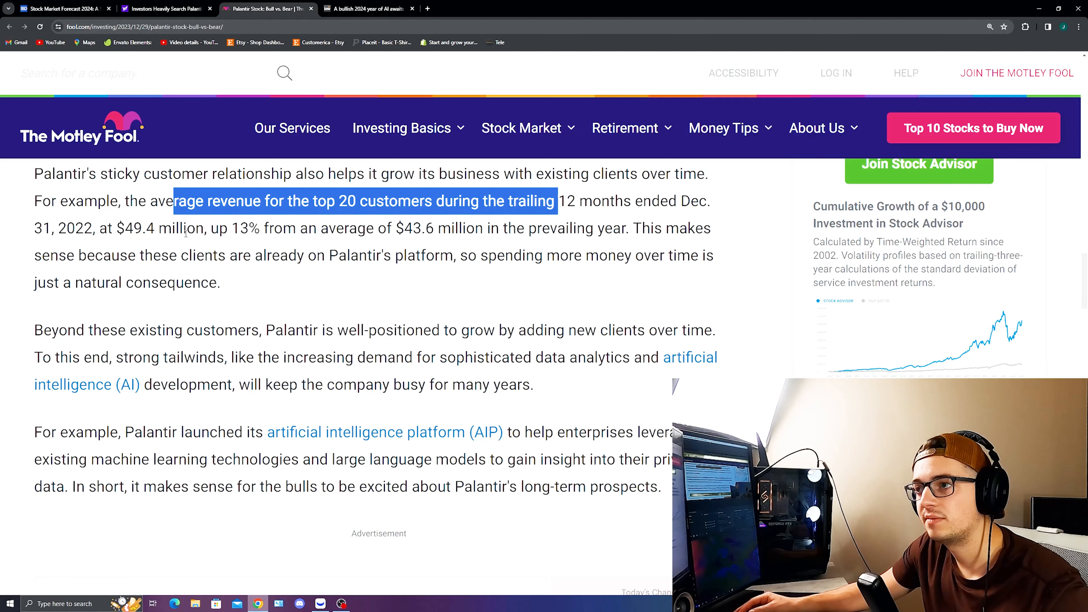
mouse_move(392, 245)
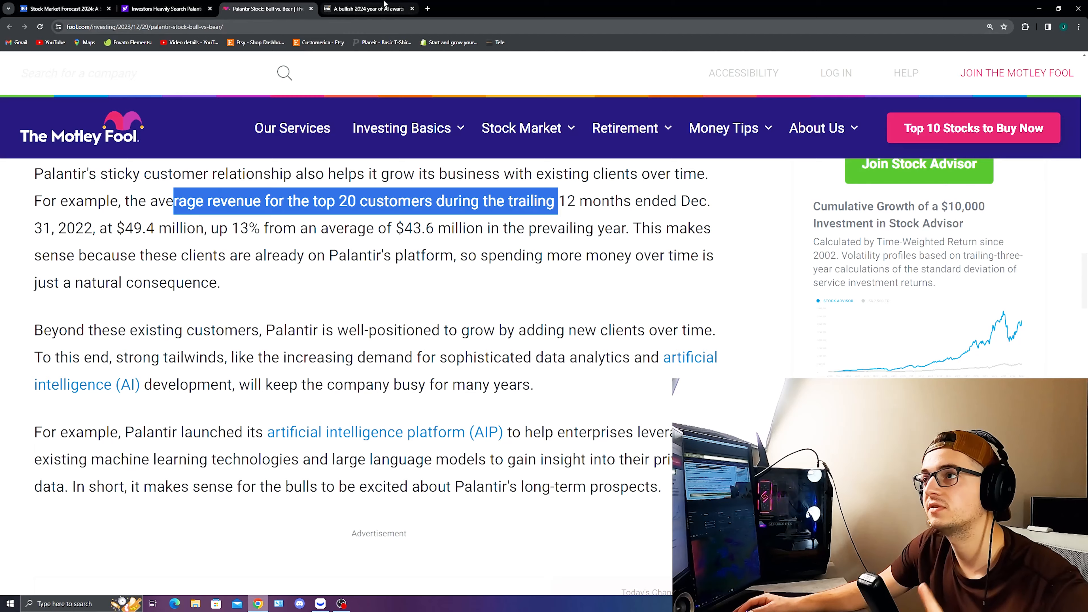
left_click(369, 9)
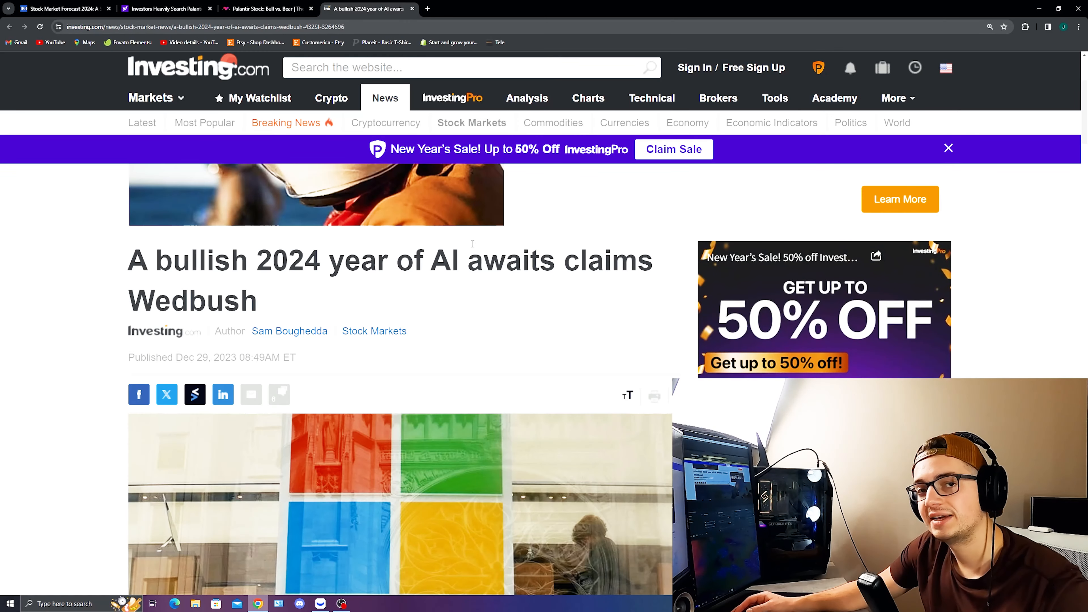
mouse_move(151, 5)
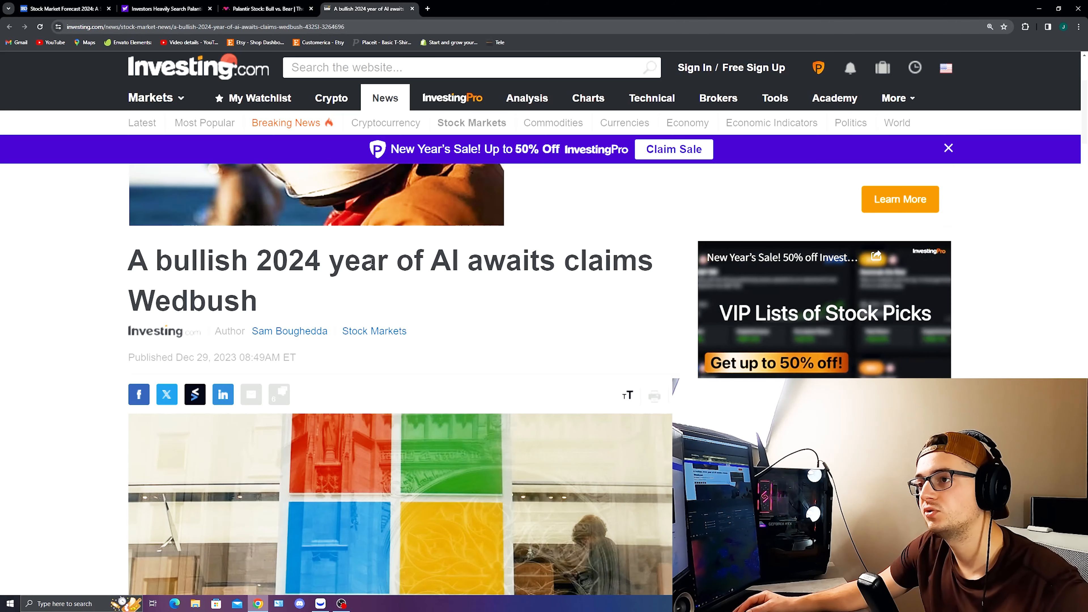
scroll("down", 3)
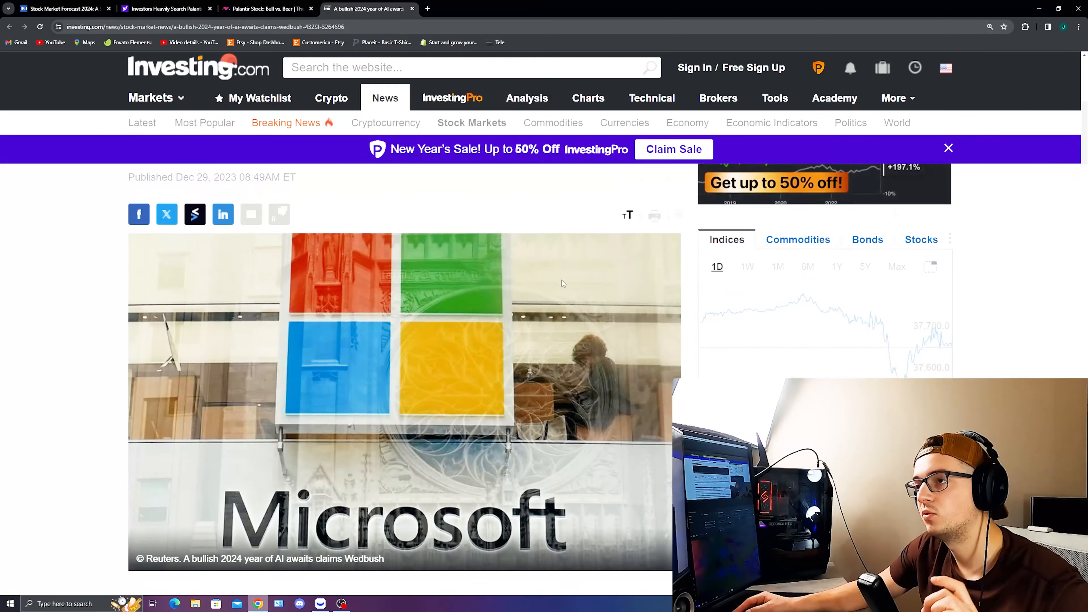
scroll("down", 3)
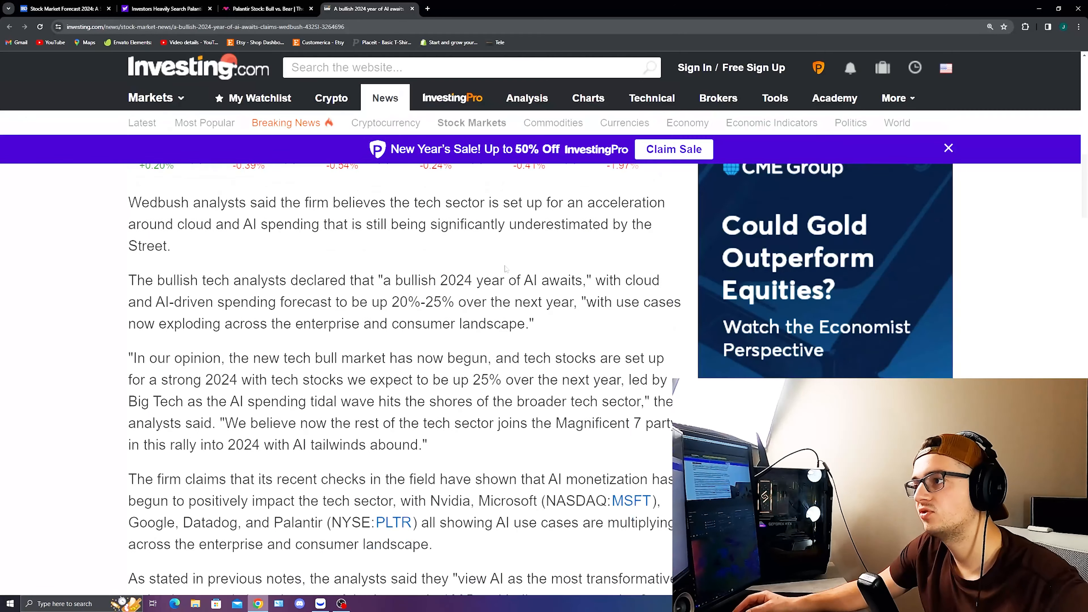
left_click_drag(214, 281, 361, 281)
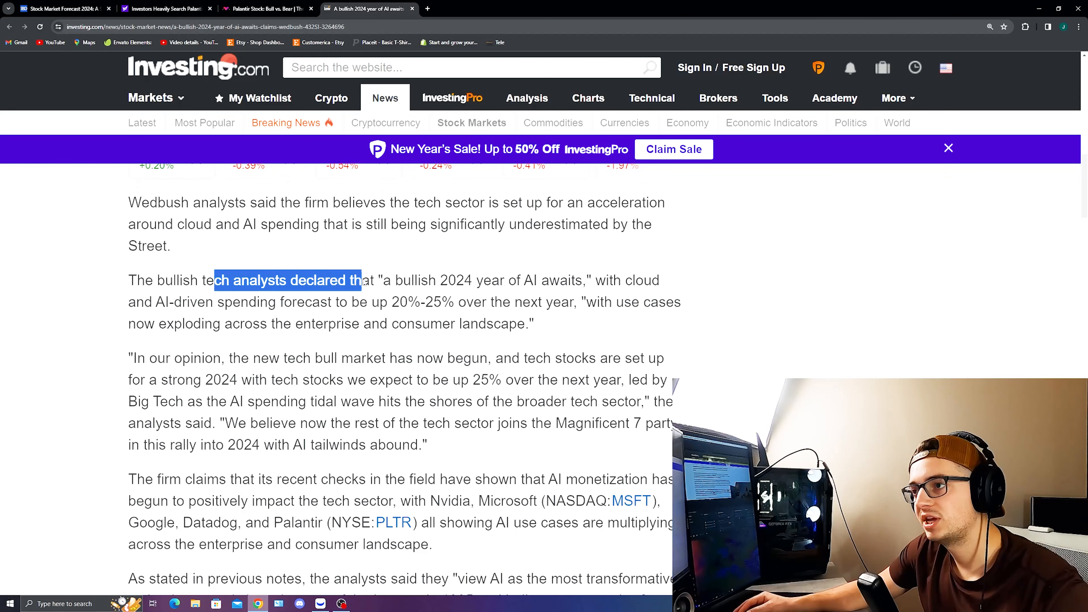
scroll("down", 3)
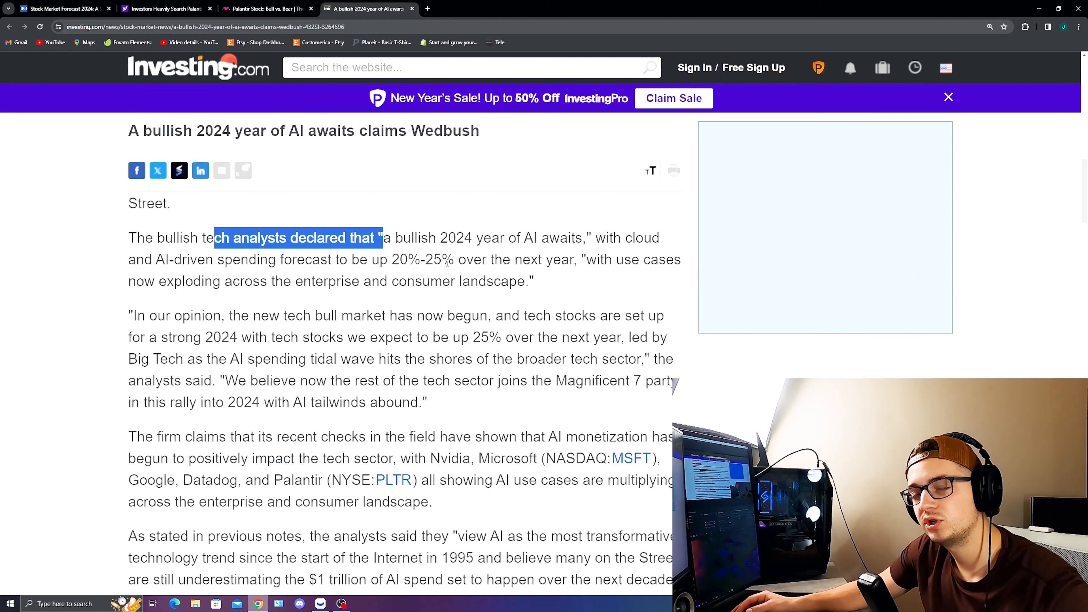
scroll("down", 3)
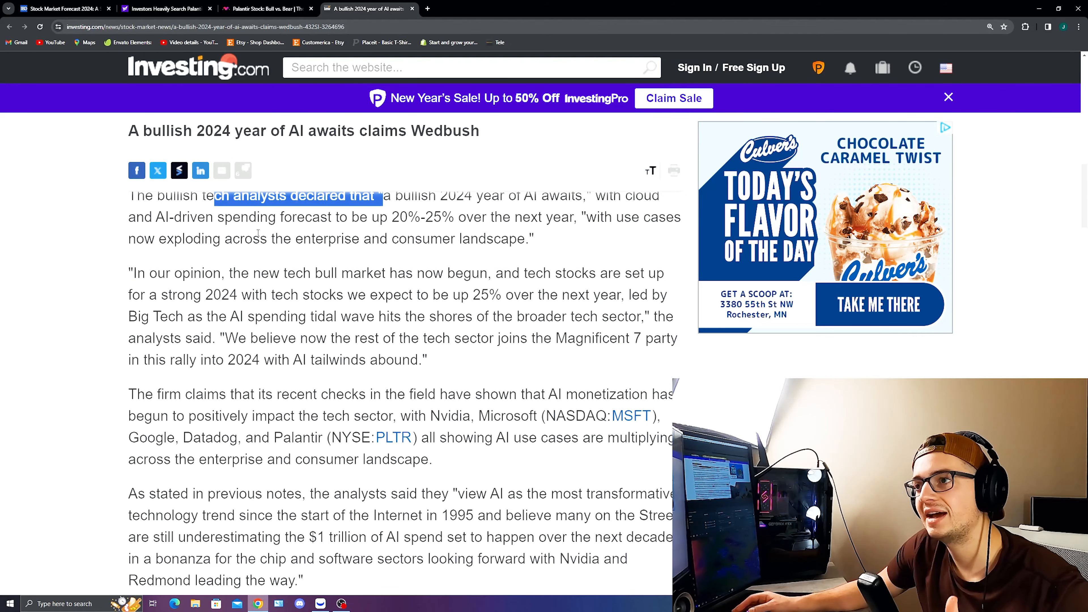
left_click(353, 217)
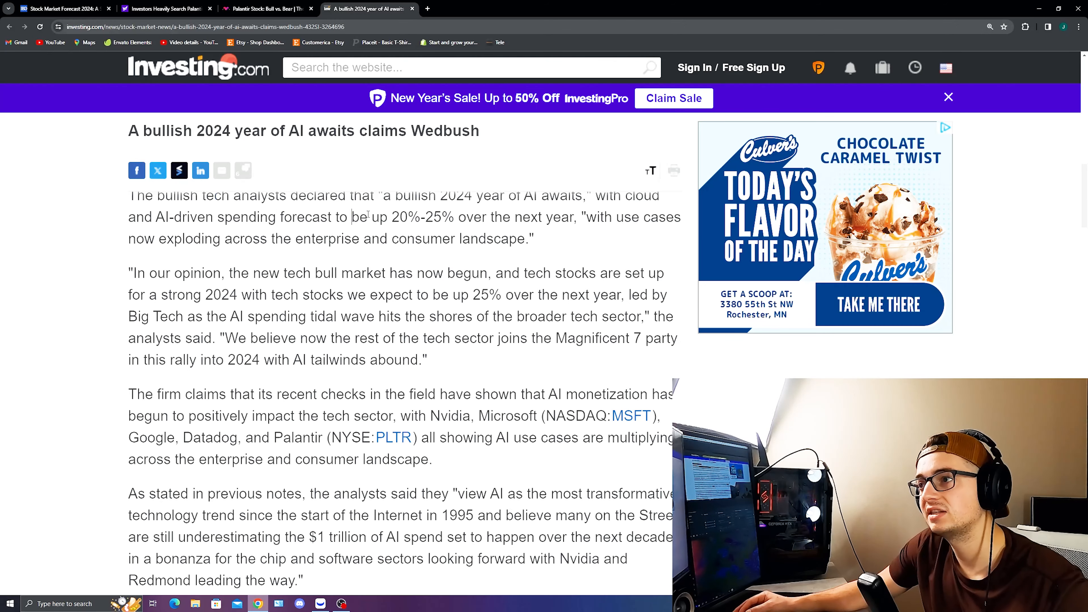
left_click_drag(368, 217, 553, 217)
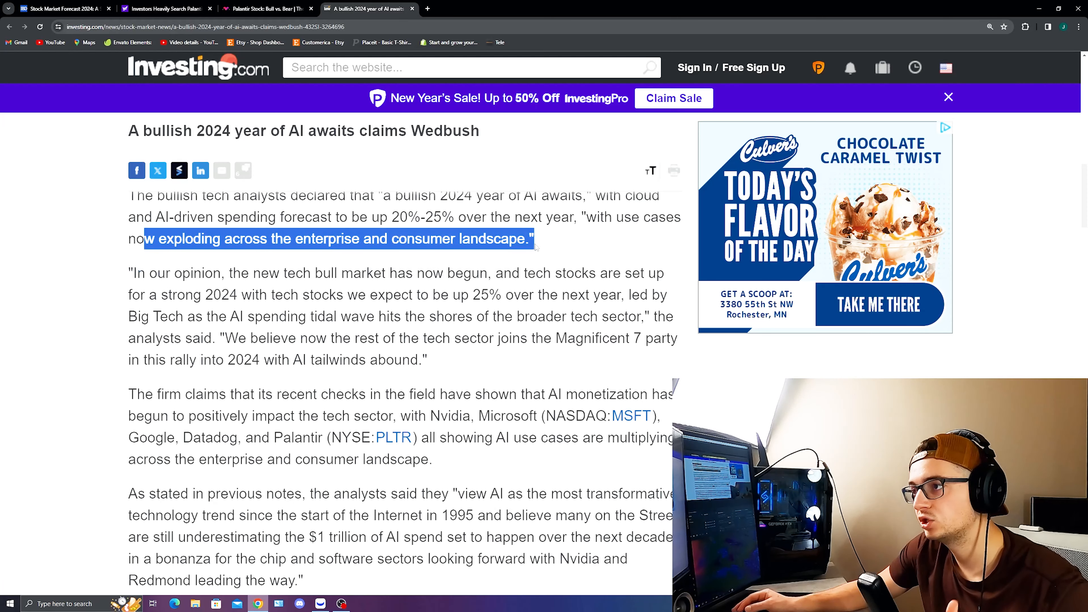
scroll("down", 3)
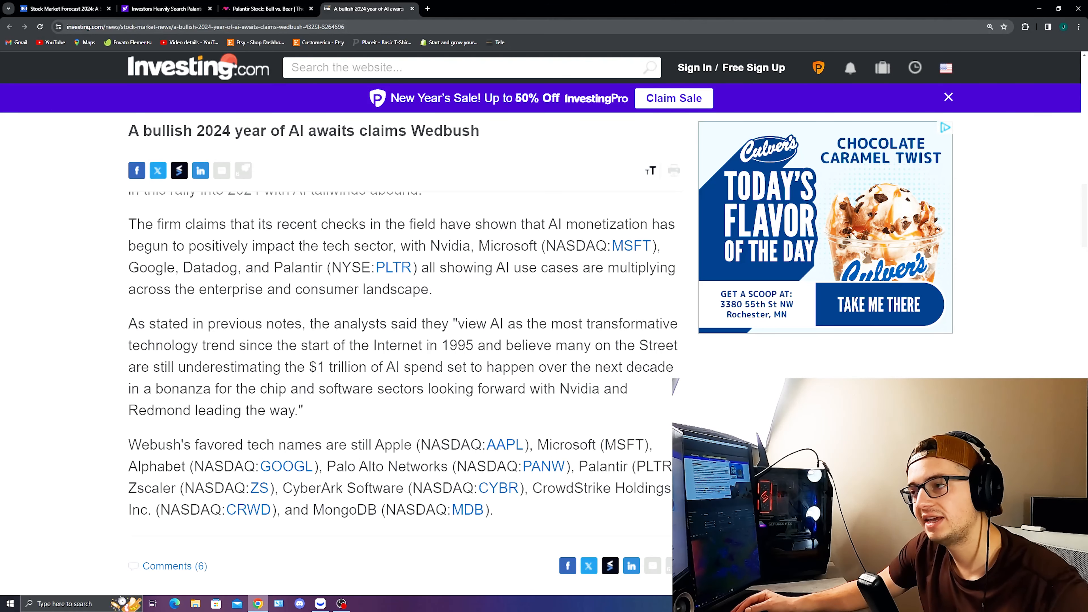
left_click_drag(467, 324, 597, 325)
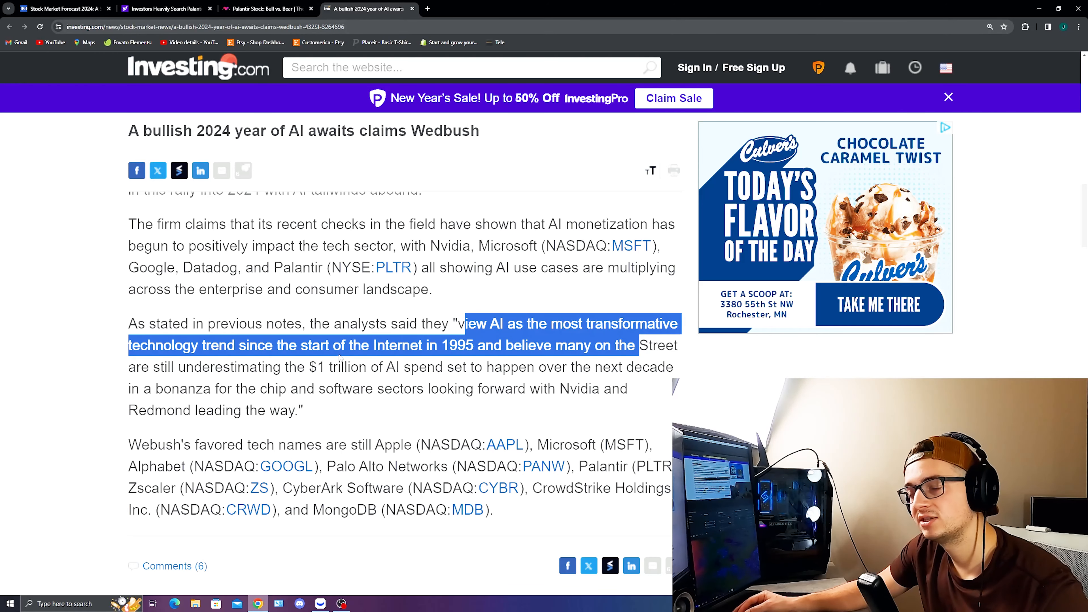
left_click(503, 352)
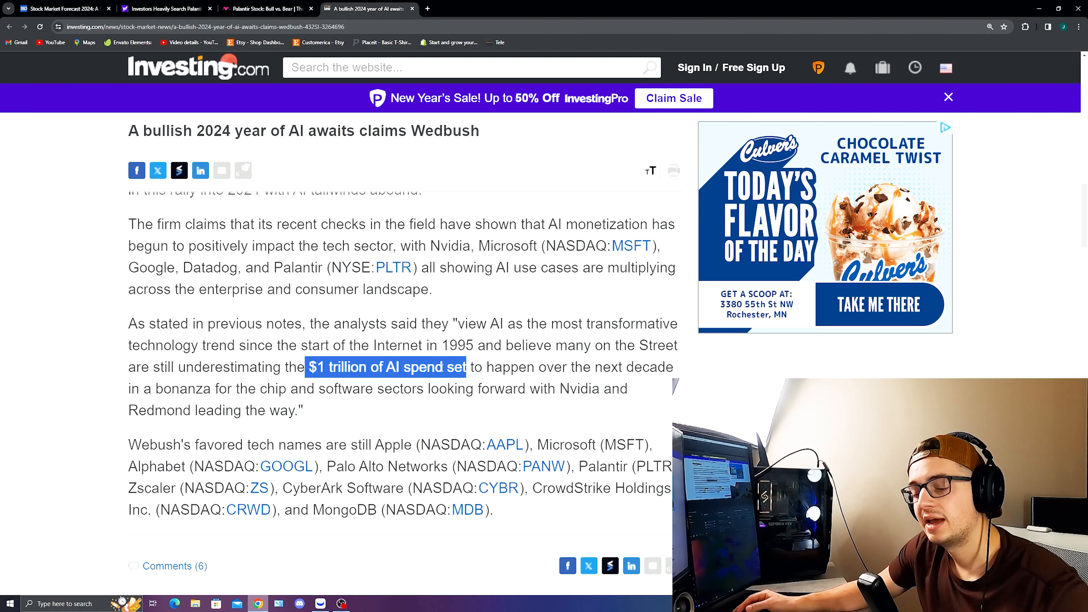
left_click(269, 8)
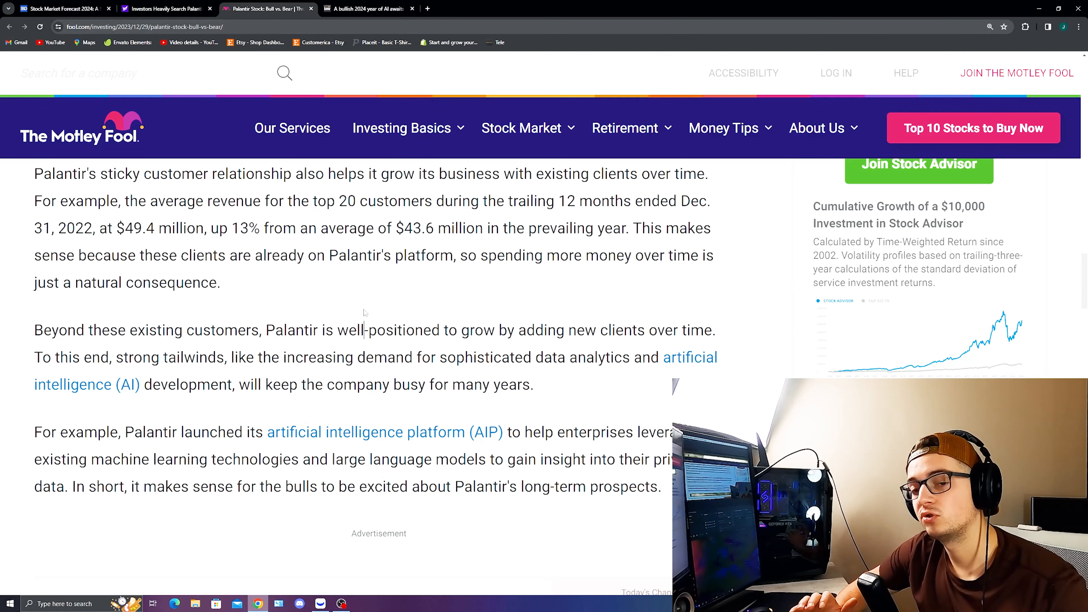
- Return to the IBD 2024 stock market forecast article and clear the leftover highlight
left_click(65, 9)
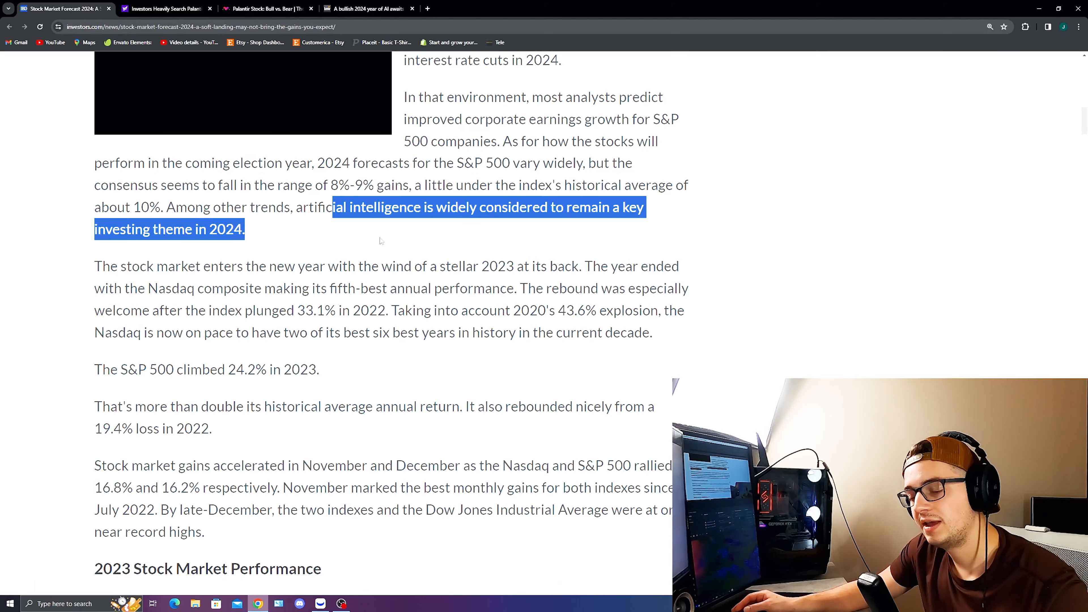
left_click(298, 212)
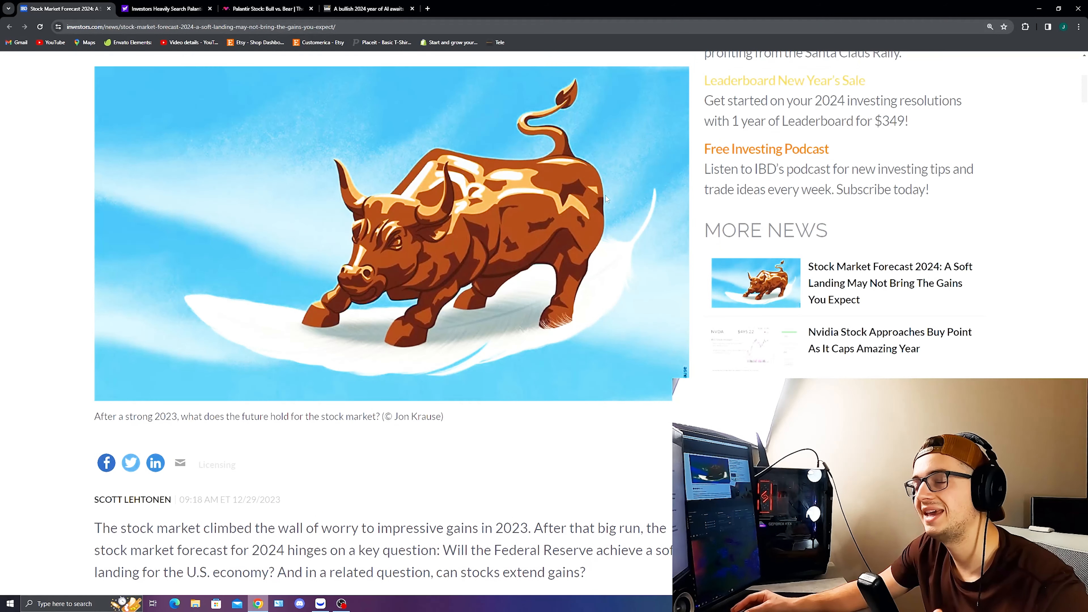
mouse_move(339, 245)
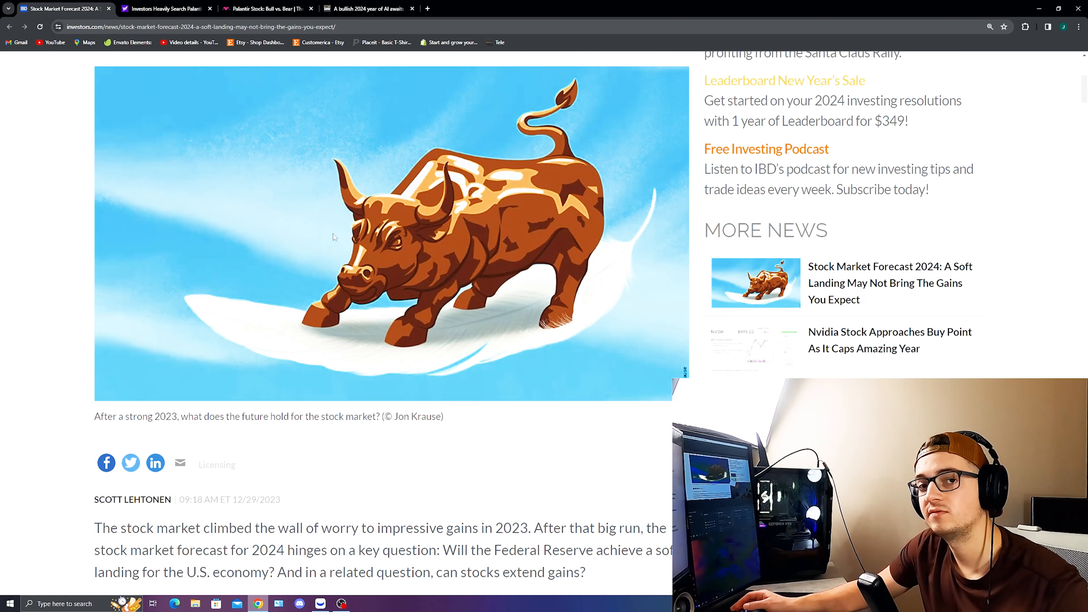
- Return to the Motley Fool piece's bear case and mark the P/E comparison with Alphabet
left_click(267, 9)
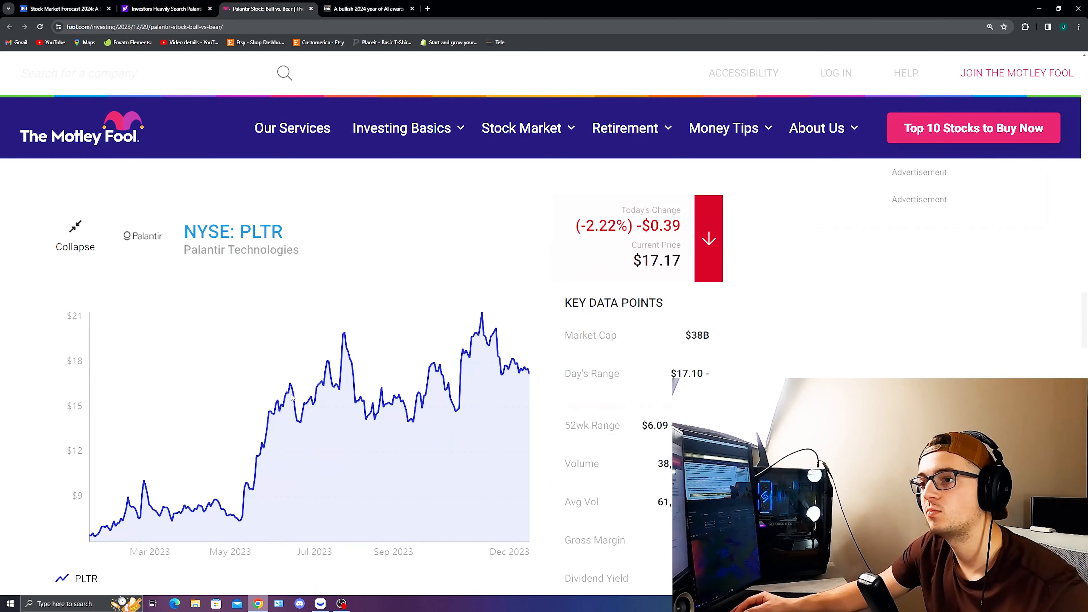
scroll("down", 3)
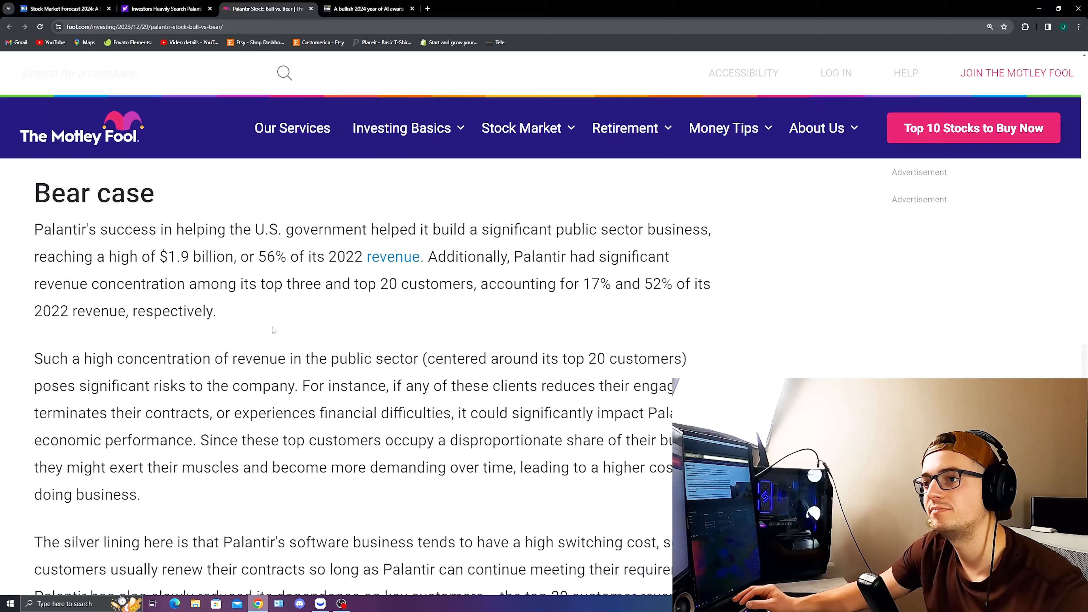
scroll("down", 3)
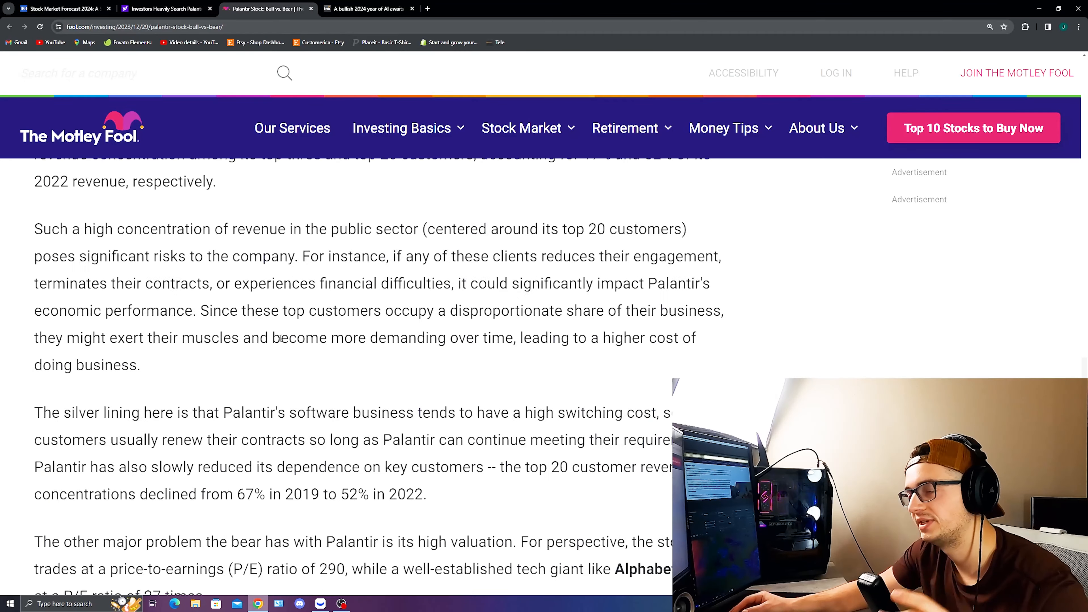
scroll("down", 3)
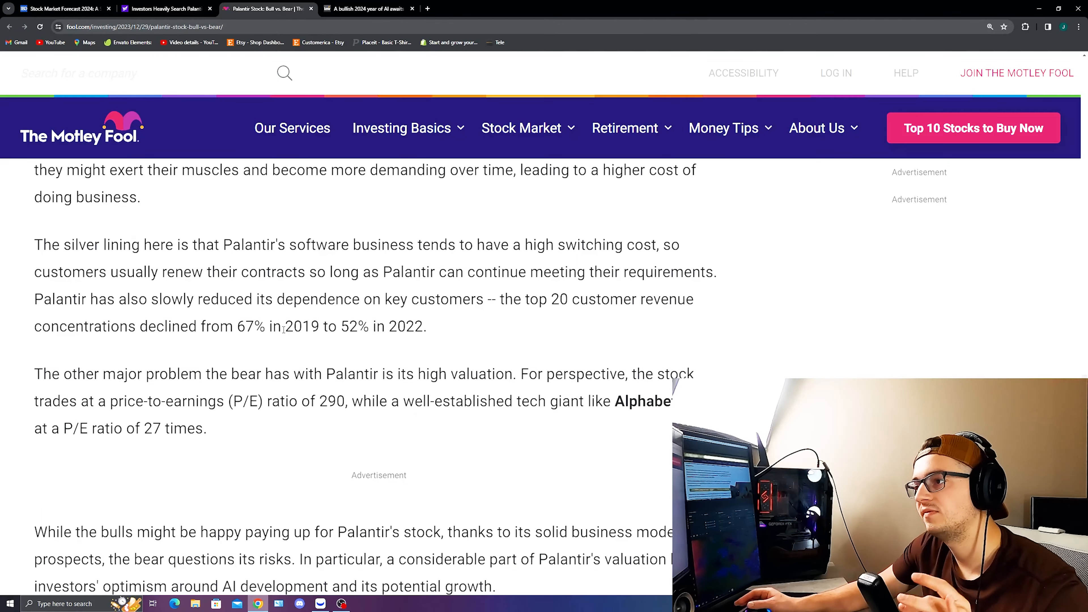
scroll("down", 3)
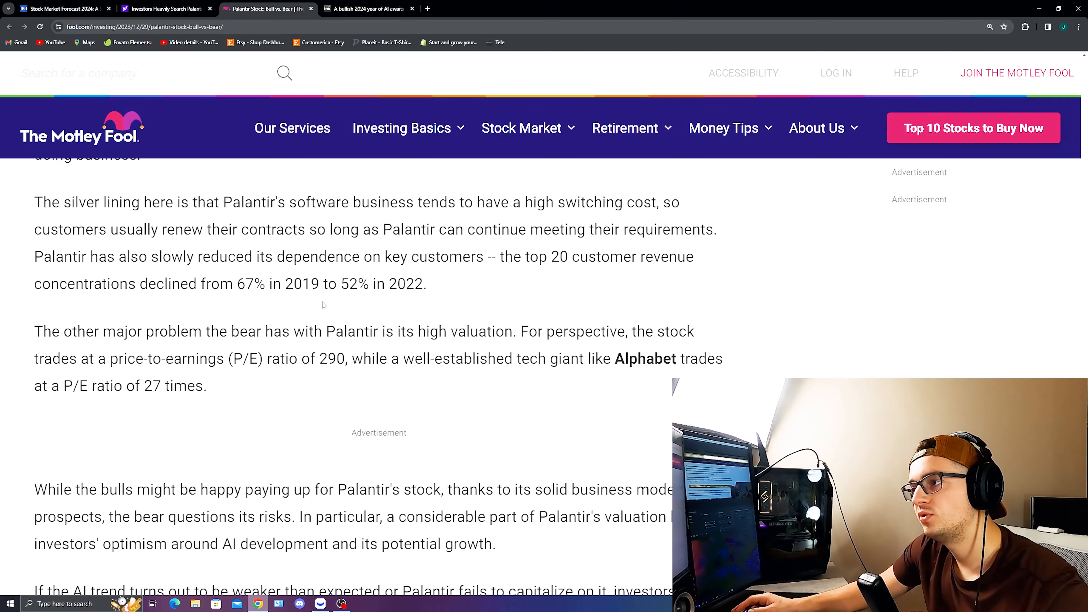
double_click(243, 360)
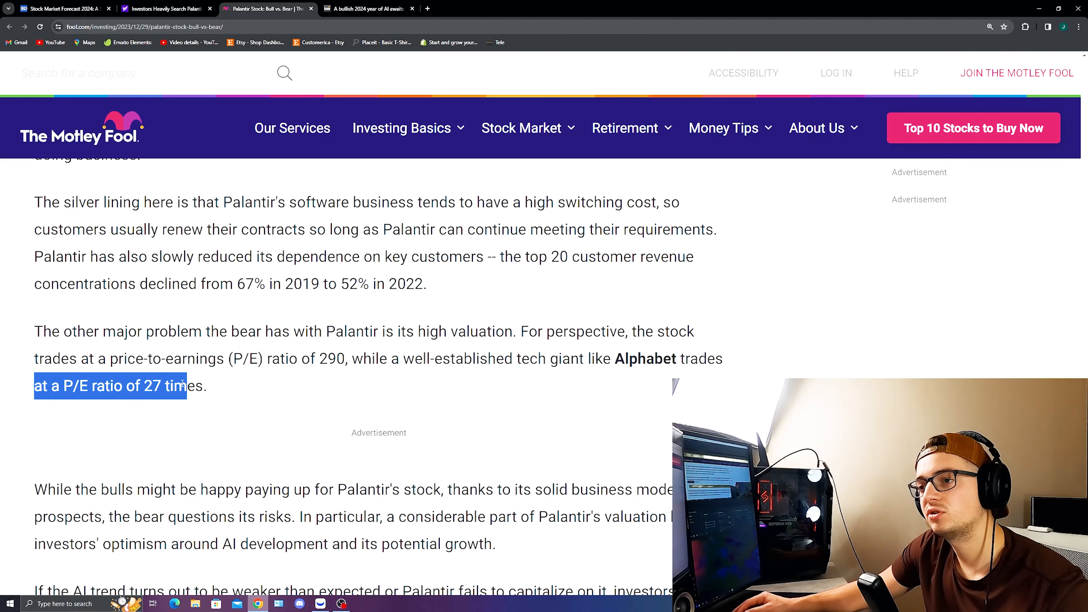
- Mark the sentence that bulls are happy paying up for Palantir's valuation
scroll("down", 3)
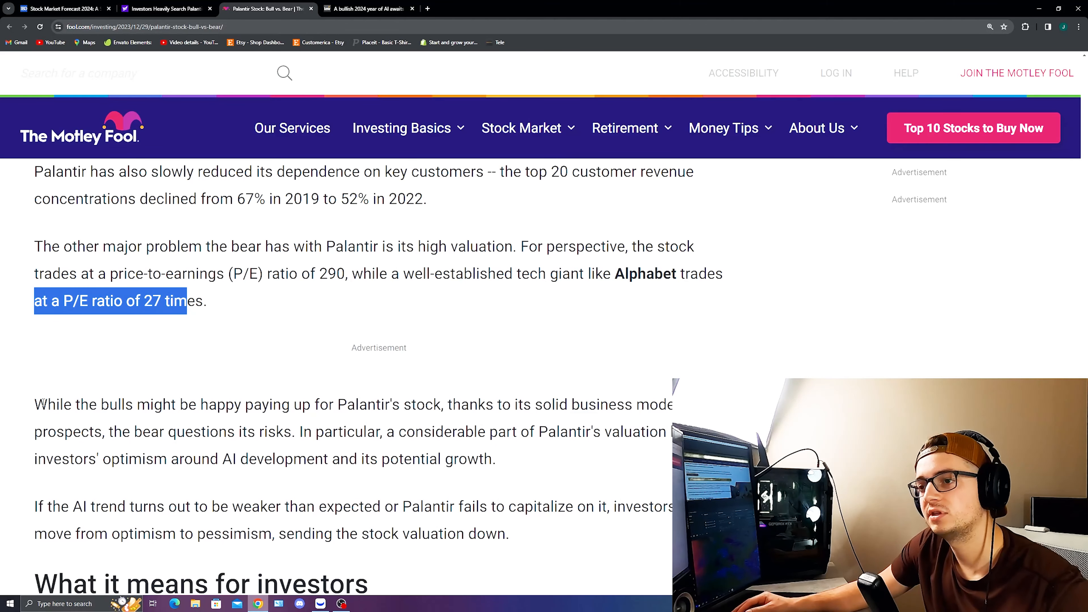
left_click_drag(38, 405, 477, 405)
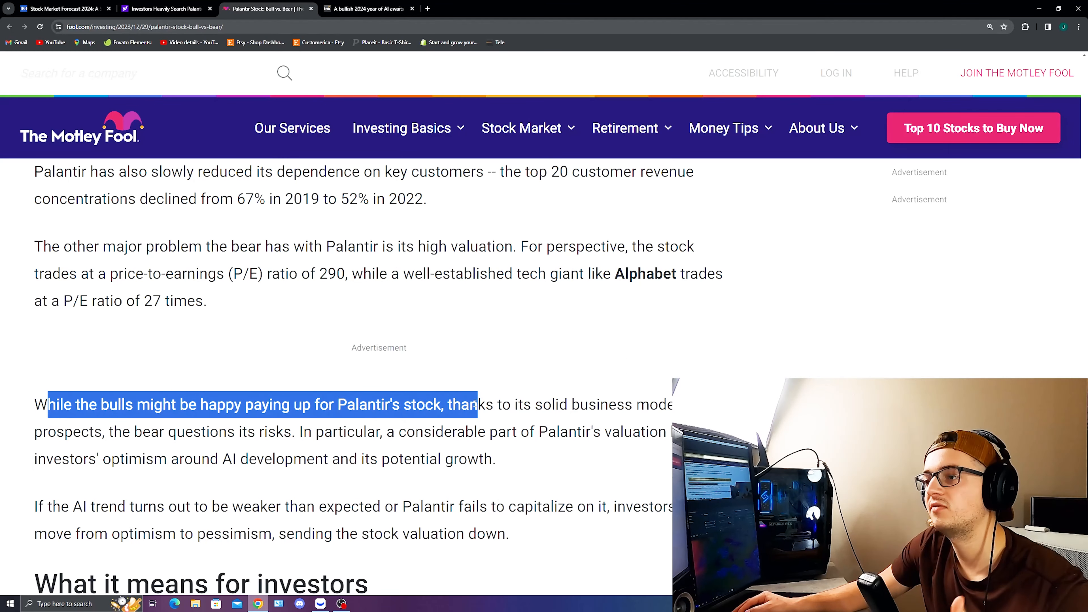